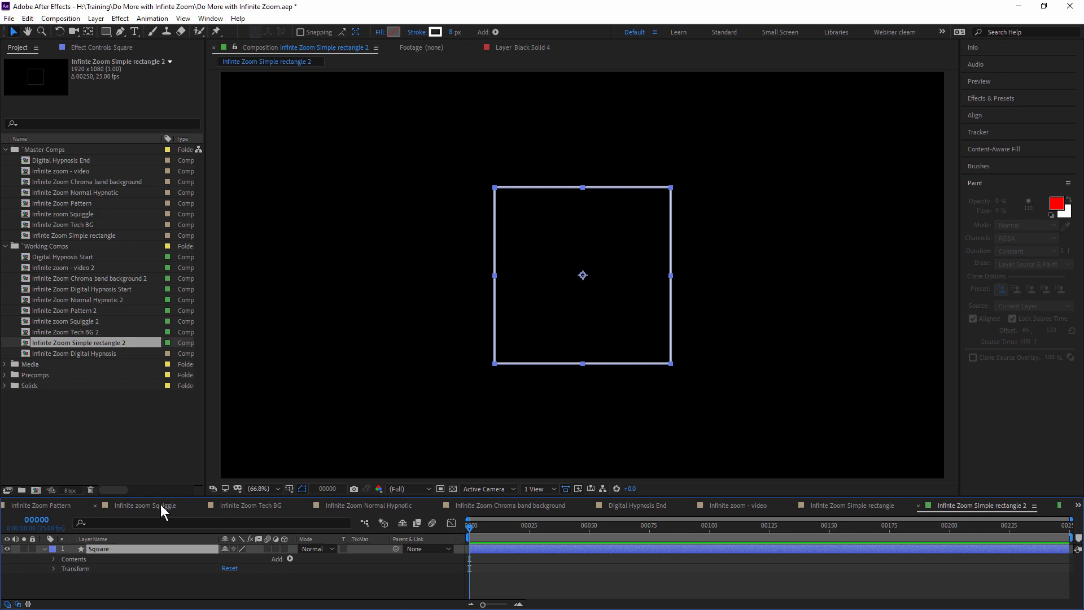
# - Add S_InfiniteZoom from Sapphire Distort to the Square layer with Zoom 2.00 and Rotate 35
pyautogui.click(119, 18)
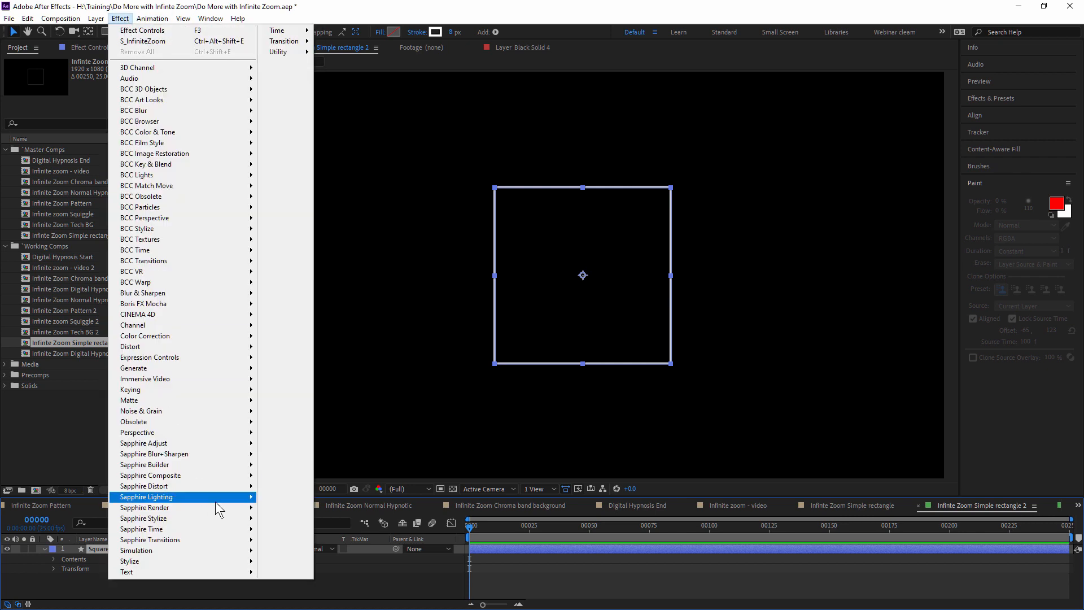
pyautogui.moveTo(145, 486)
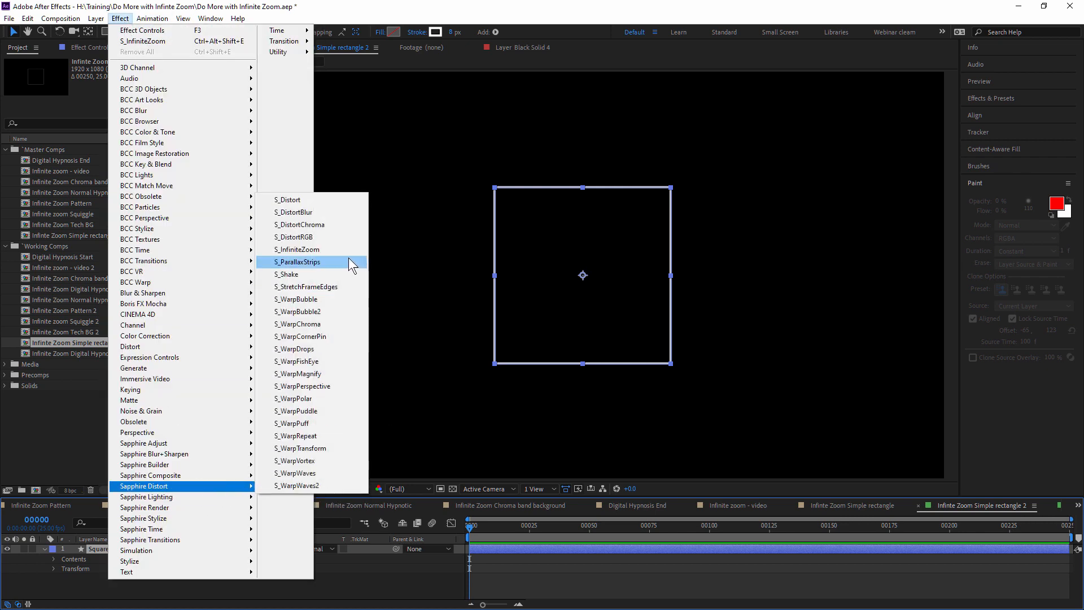
pyautogui.click(294, 248)
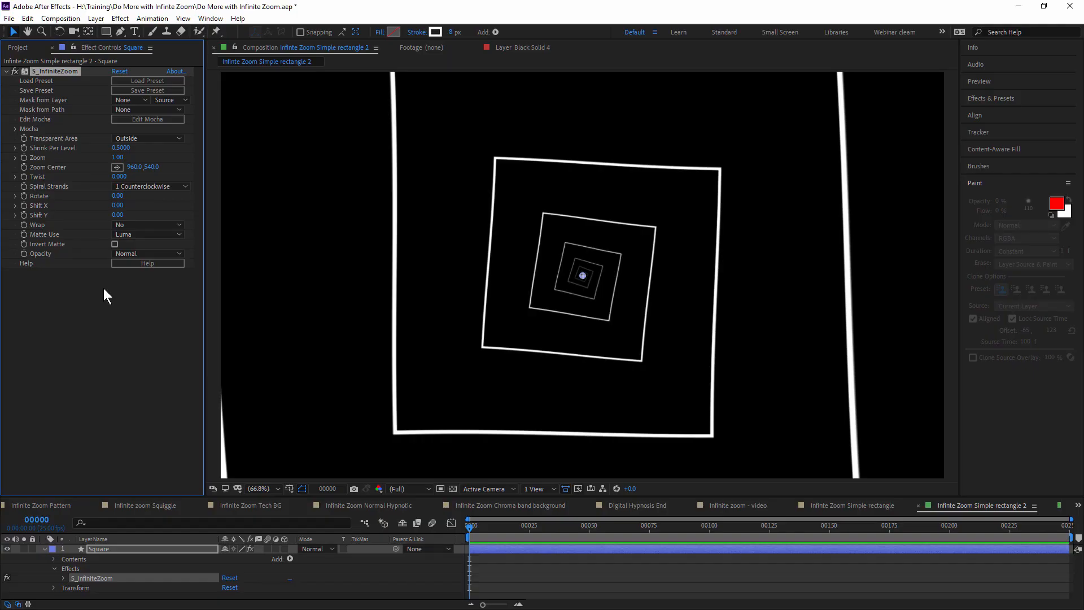
pyautogui.moveTo(127, 164)
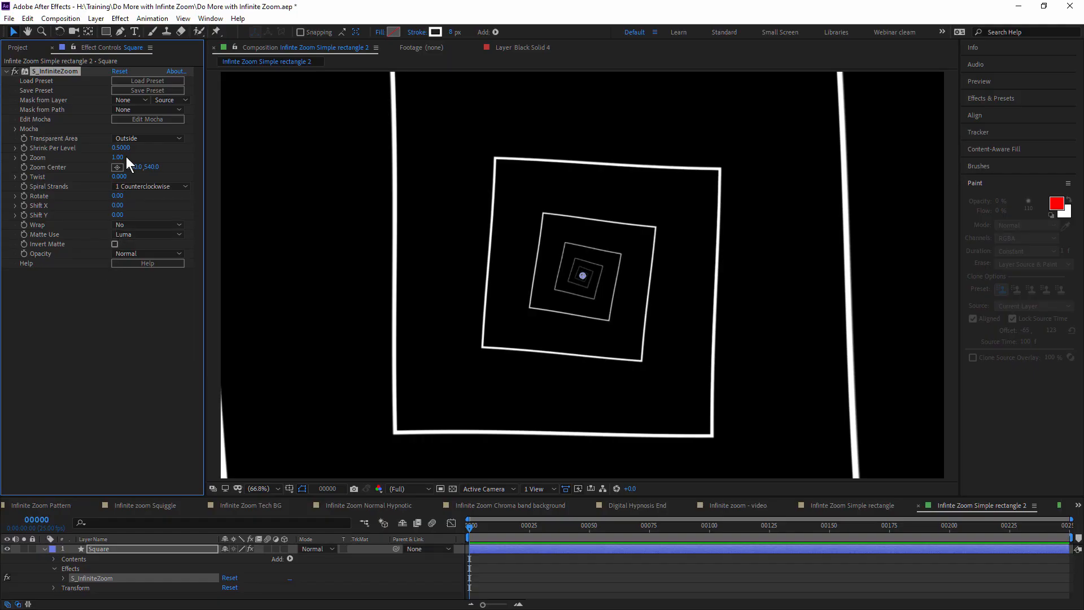
pyautogui.moveTo(117, 156); pyautogui.dragTo(131, 157)
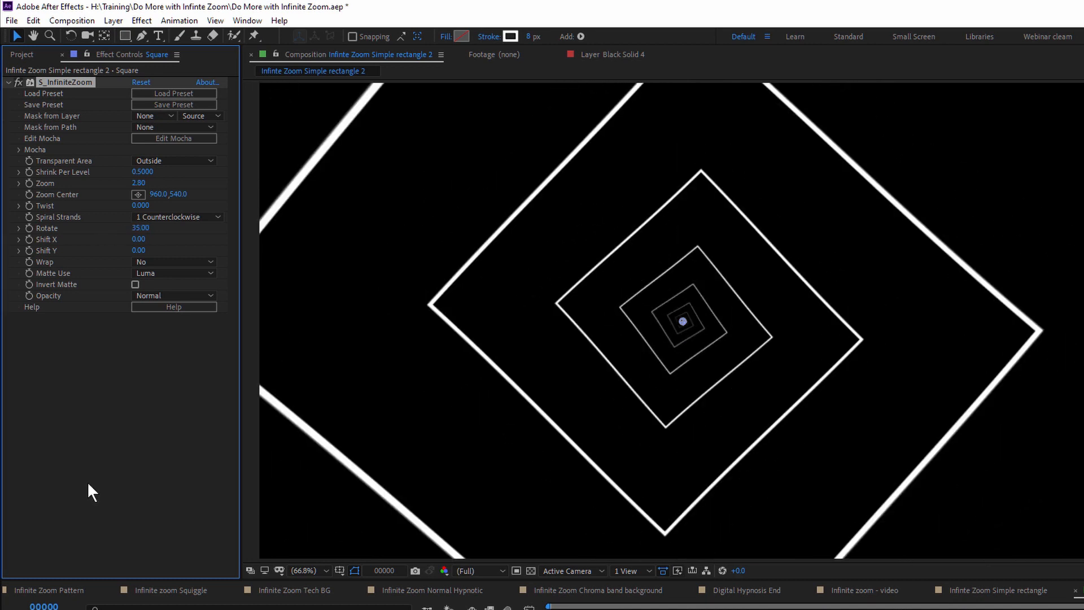
pyautogui.moveTo(220, 223)
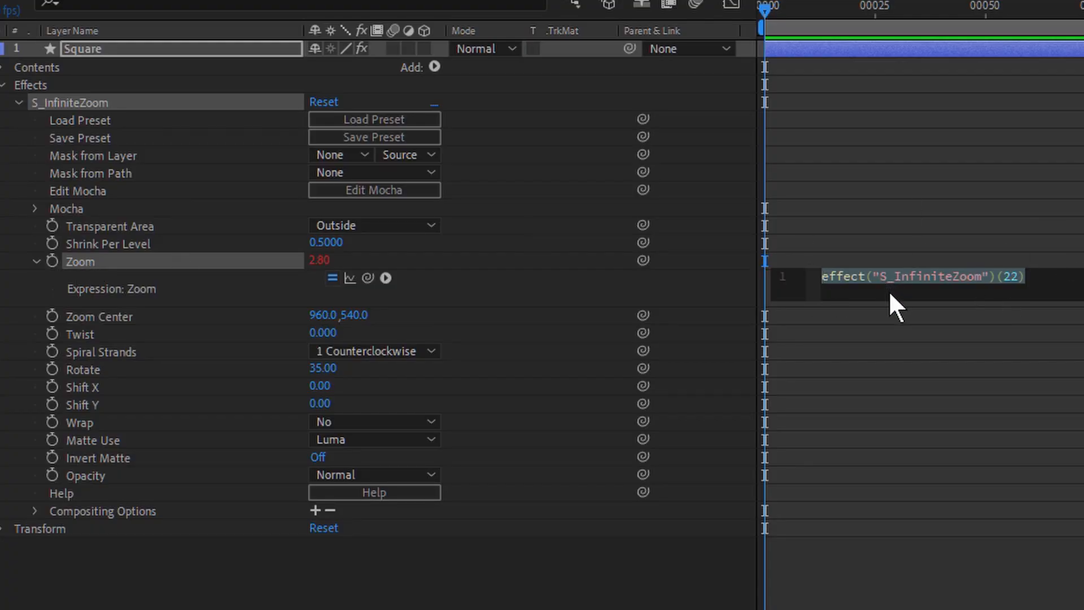
pyautogui.moveTo(961, 307)
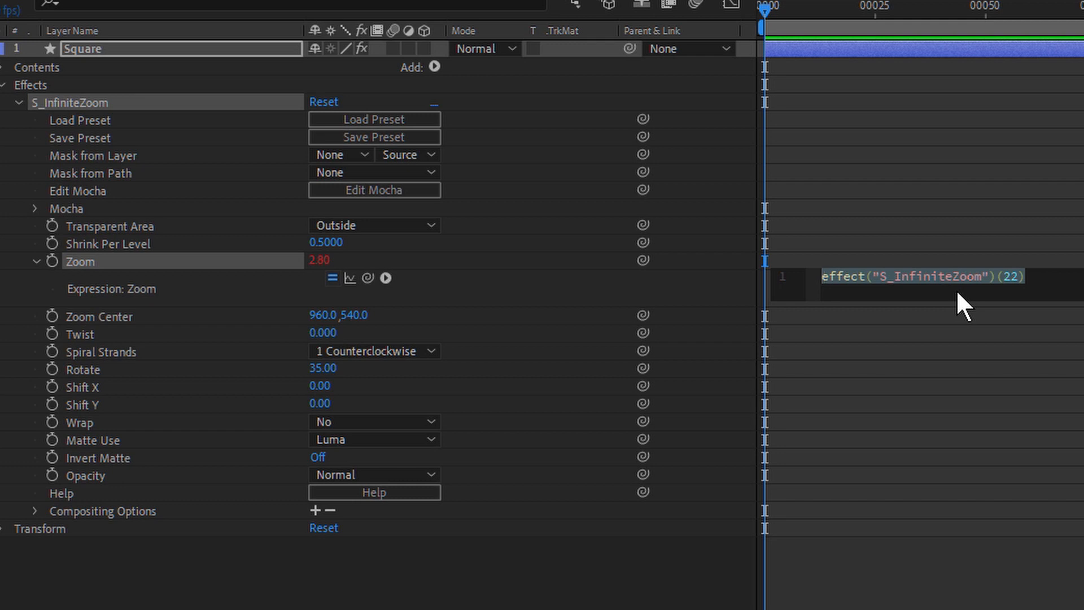
# - Drive Zoom with the expression time+1 and Rotate with time+25 so the tunnel animates
pyautogui.write('tim')
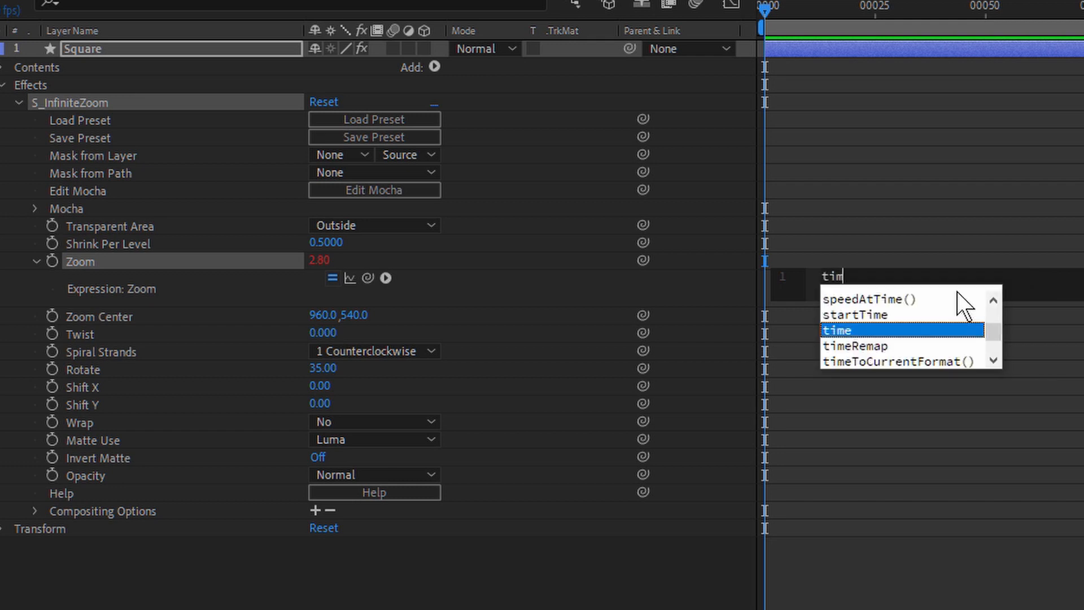
pyautogui.write('e+1')
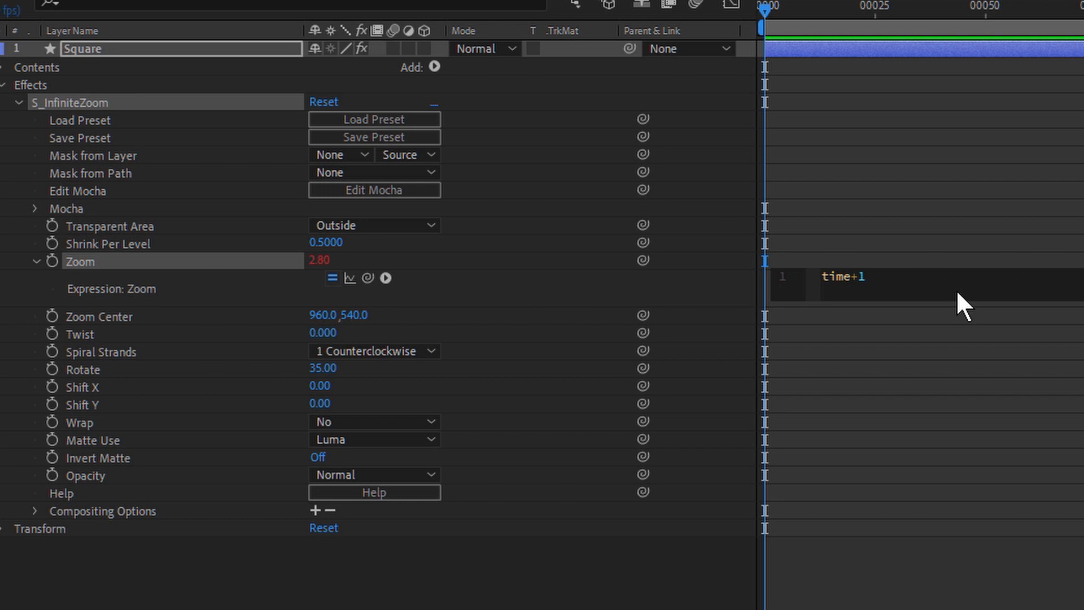
pyautogui.click(763, 12)
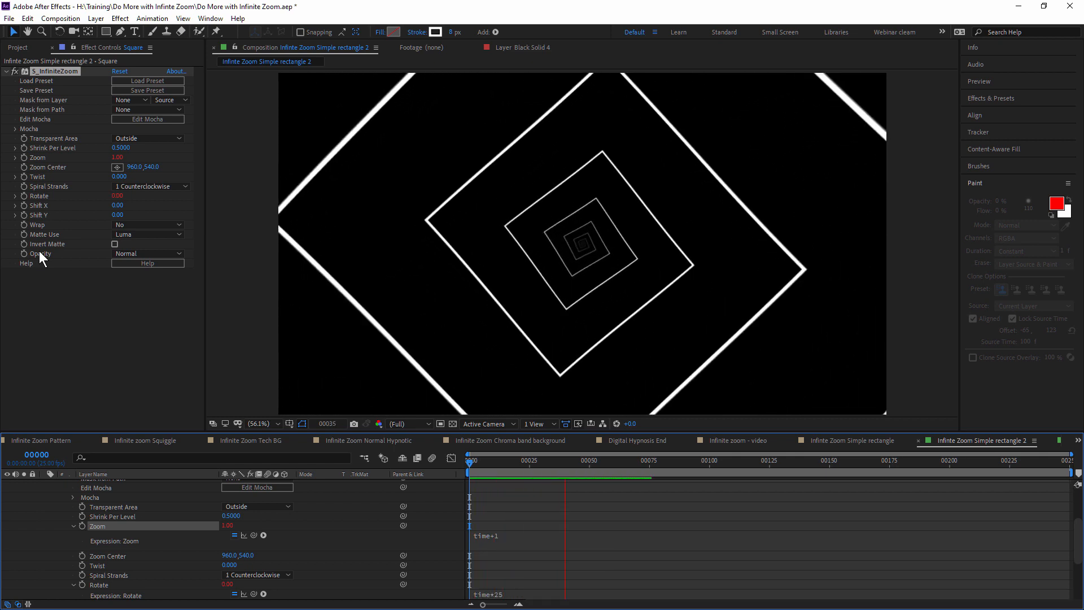
pyautogui.click(684, 456)
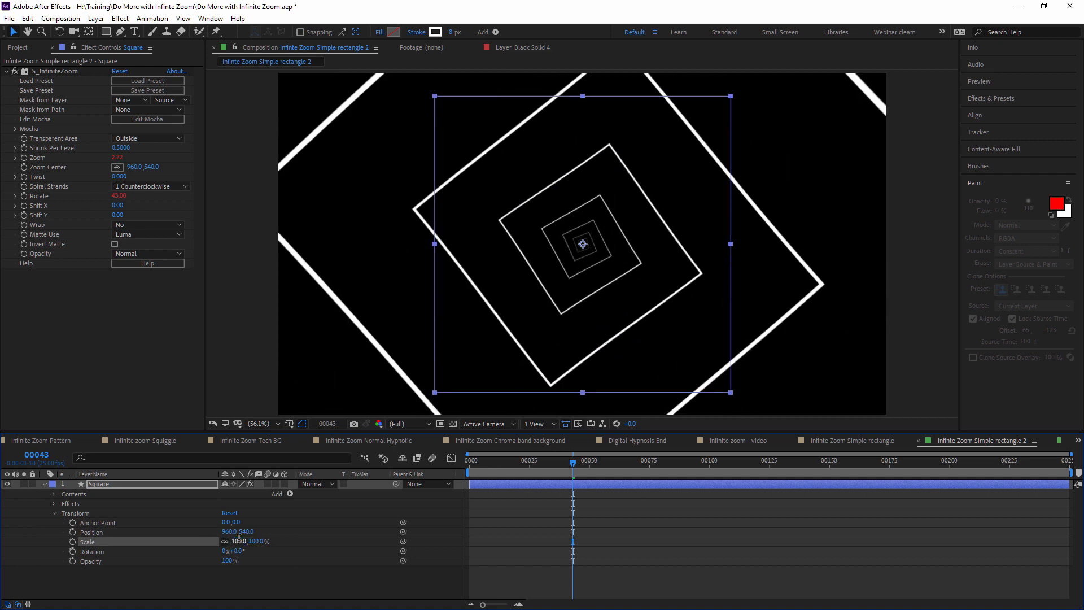
# - Twirl open the Square layer's Contents to expose Rectangle 1's path, stroke and fill
pyautogui.click(532, 461)
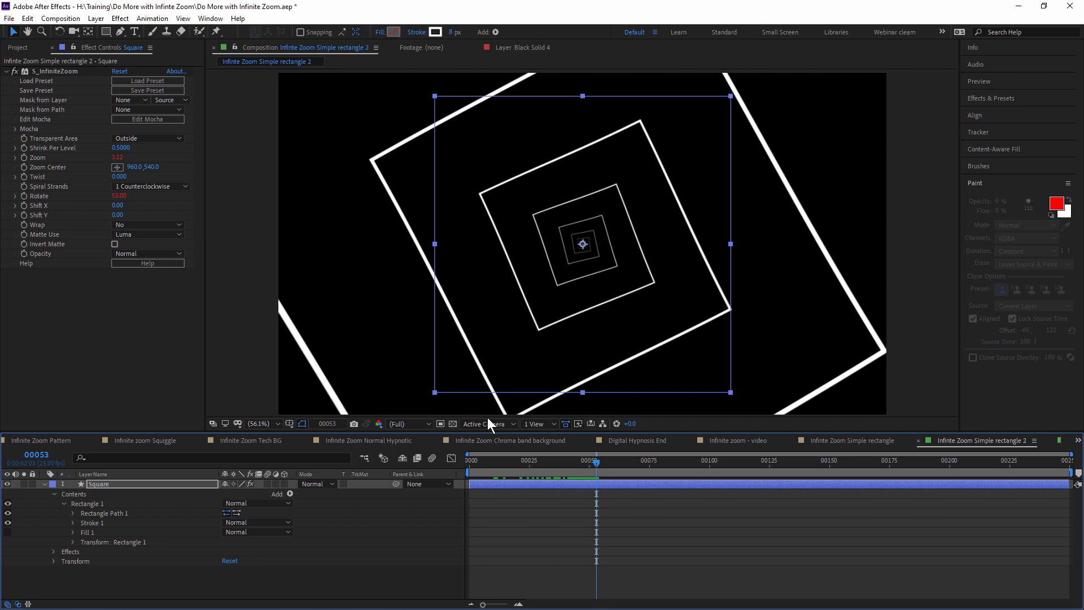
pyautogui.moveTo(248, 551)
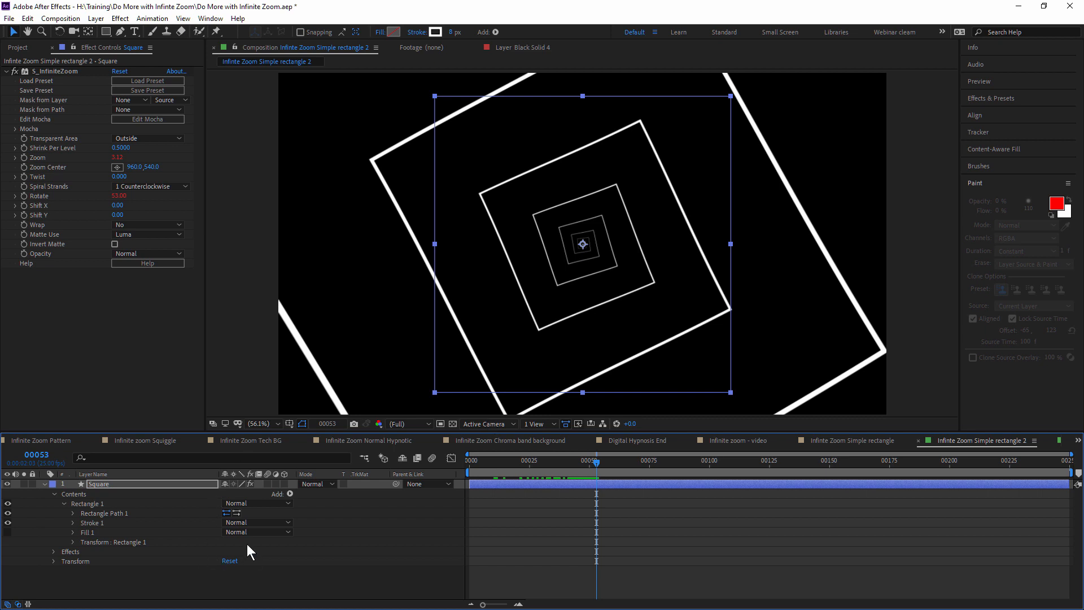
pyautogui.moveTo(293, 506)
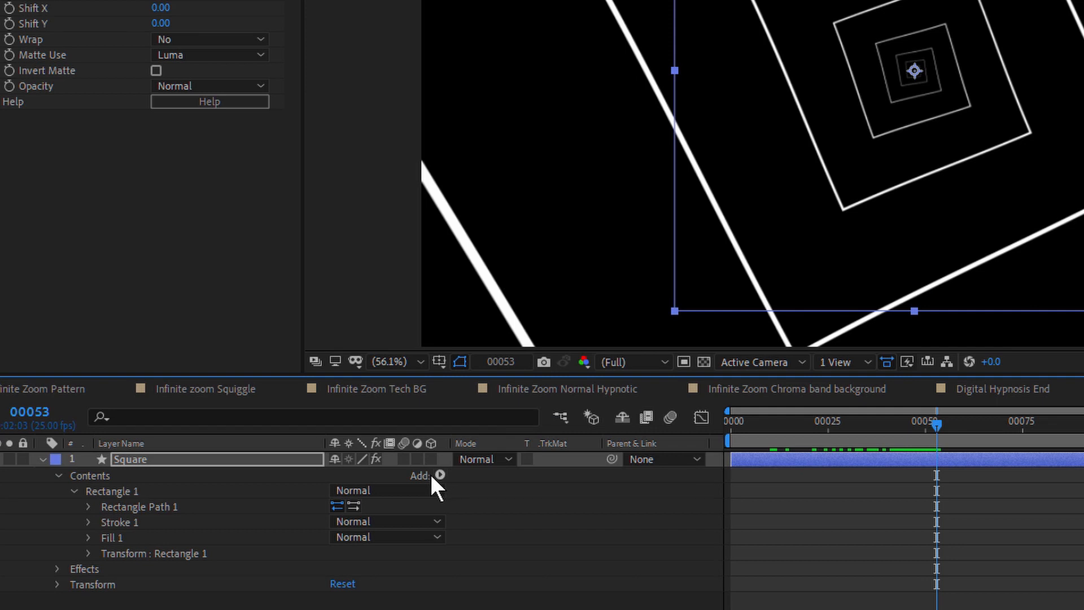
# - Add a Round Corners operator with radius 350 so the nested squares become circles
pyautogui.click(440, 475)
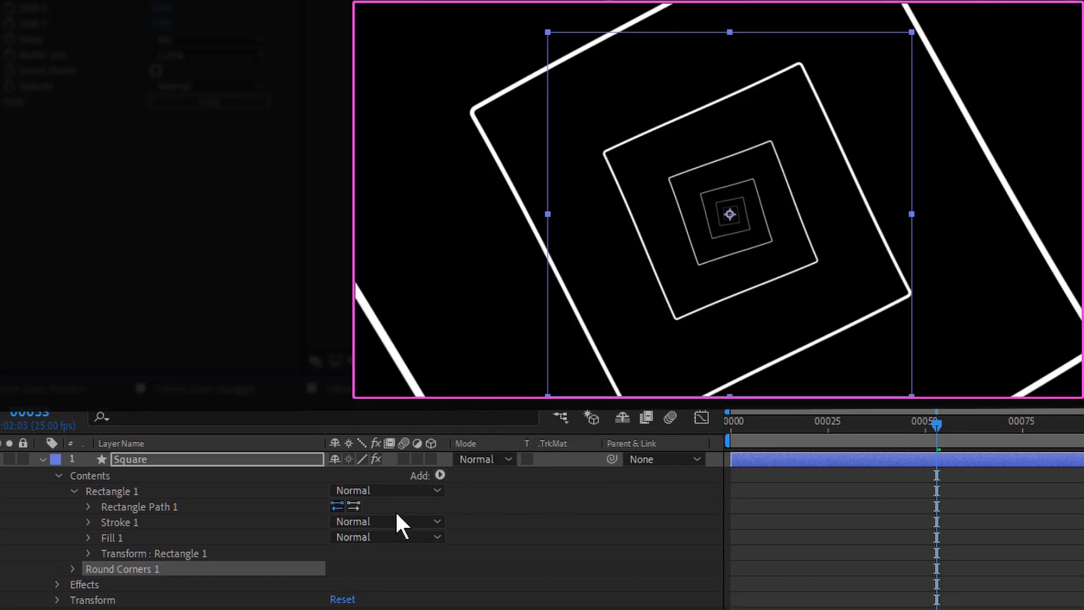
pyautogui.click(72, 568)
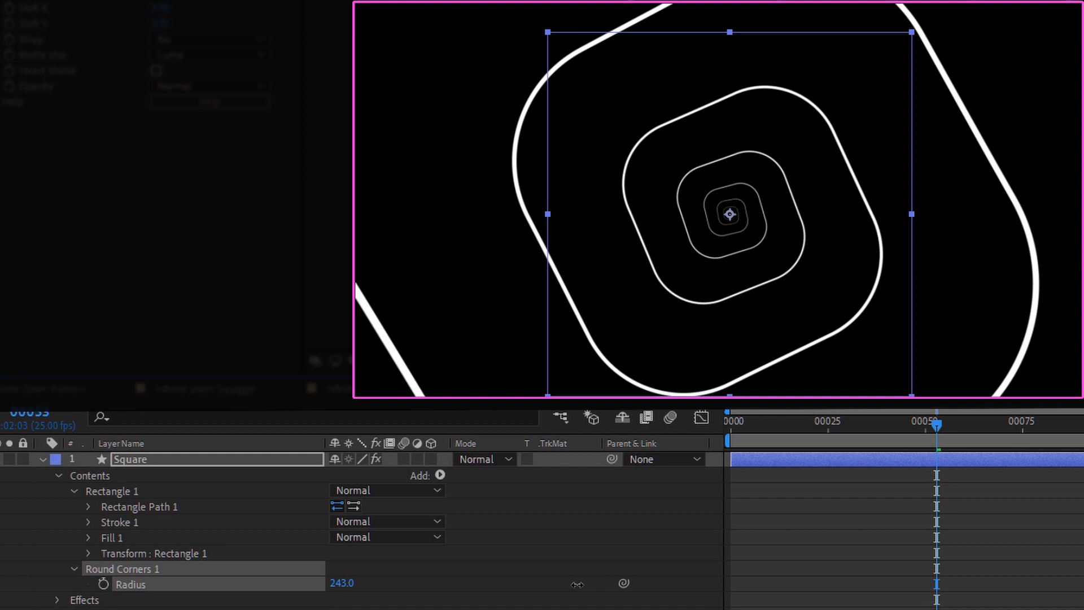
pyautogui.moveTo(341, 582); pyautogui.dragTo(373, 583)
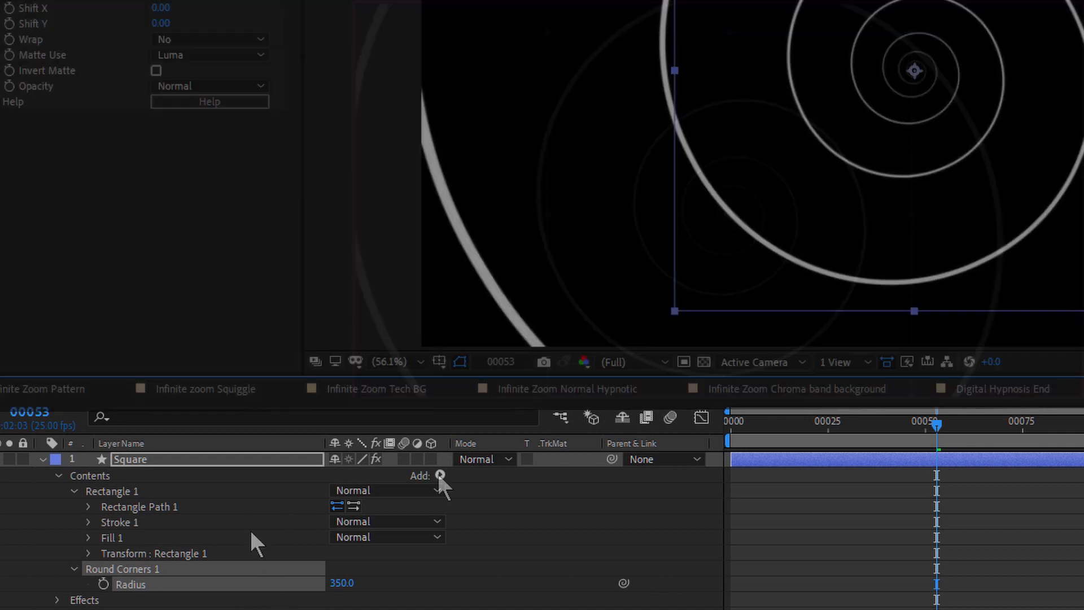
# - Add a Repeater of three copies with unlinked Scale 100,93% and Rotation 73°
pyautogui.click(440, 475)
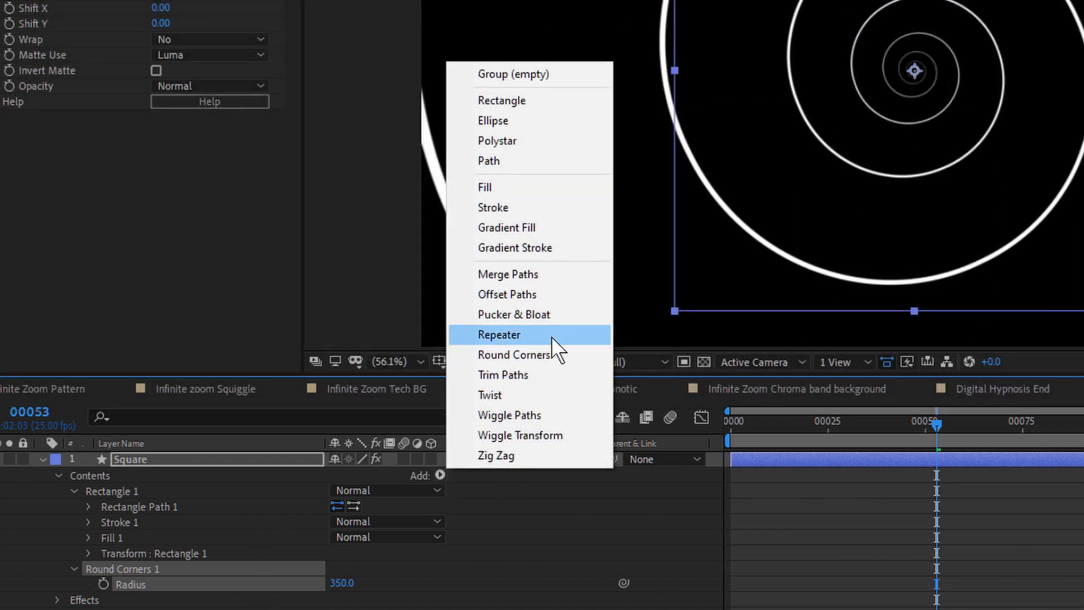
pyautogui.click(499, 335)
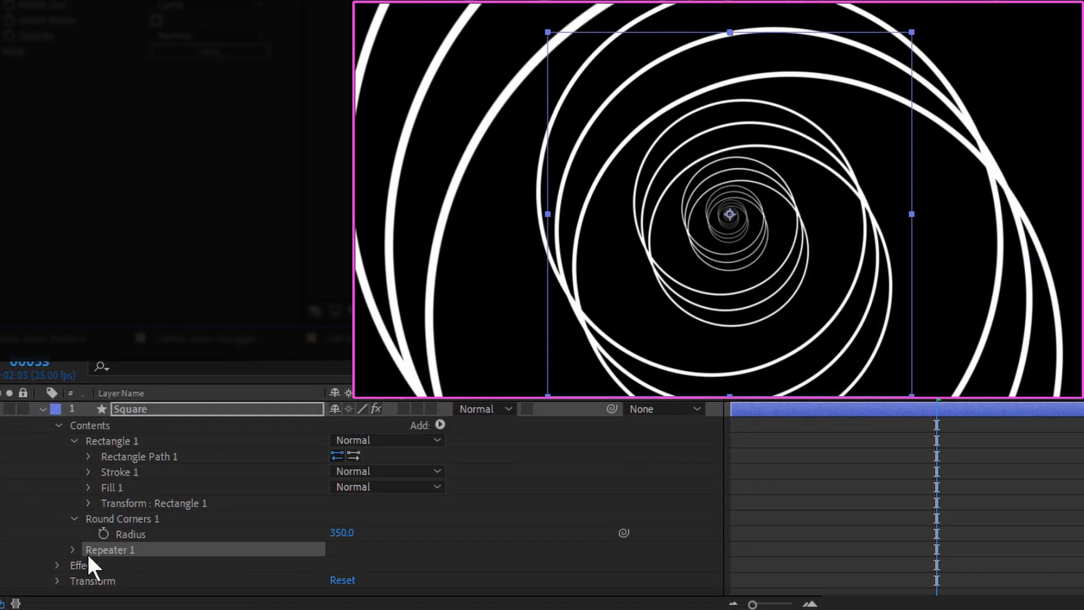
pyautogui.click(72, 548)
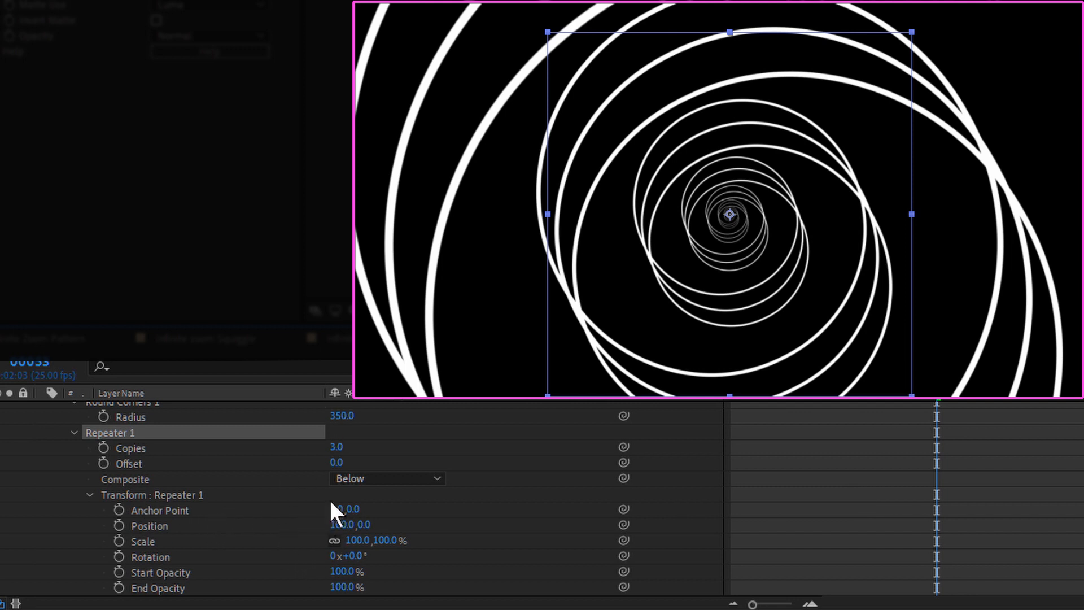
pyautogui.click(343, 524)
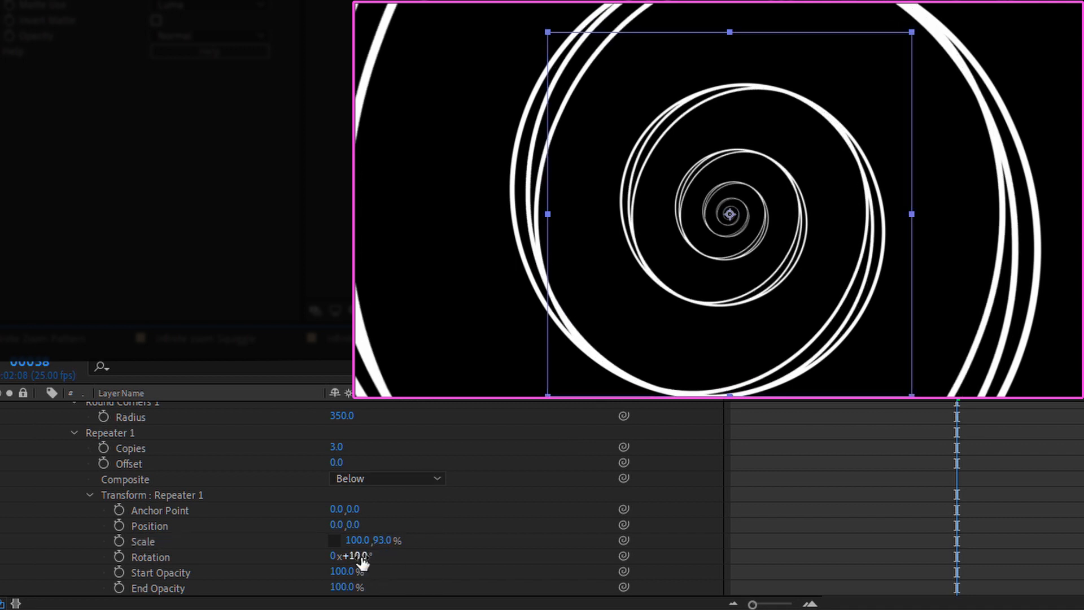
pyautogui.moveTo(356, 556); pyautogui.dragTo(407, 556)
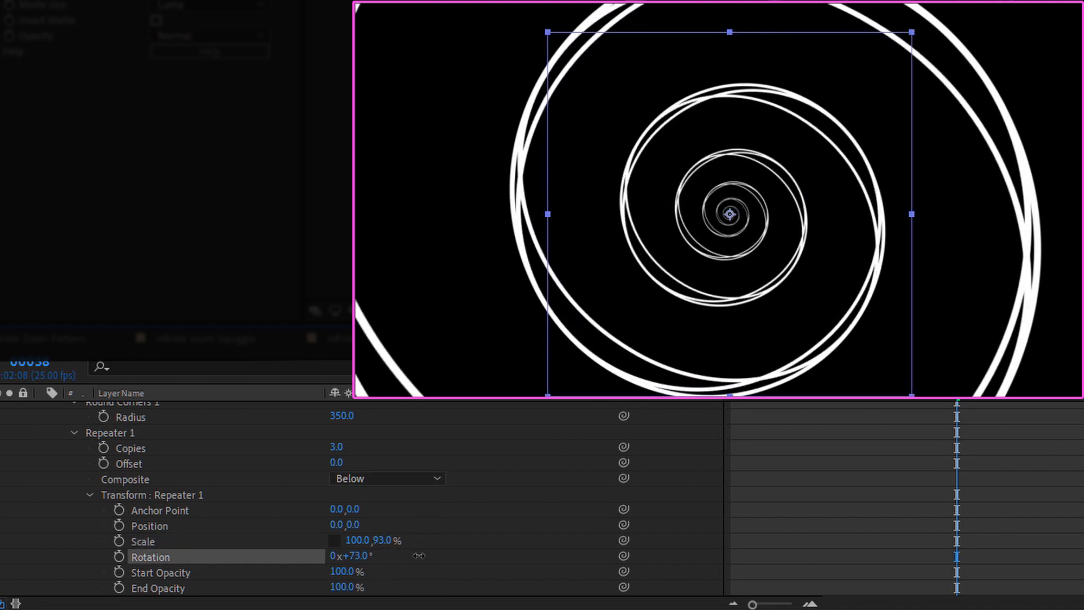
pyautogui.moveTo(356, 556); pyautogui.dragTo(348, 555)
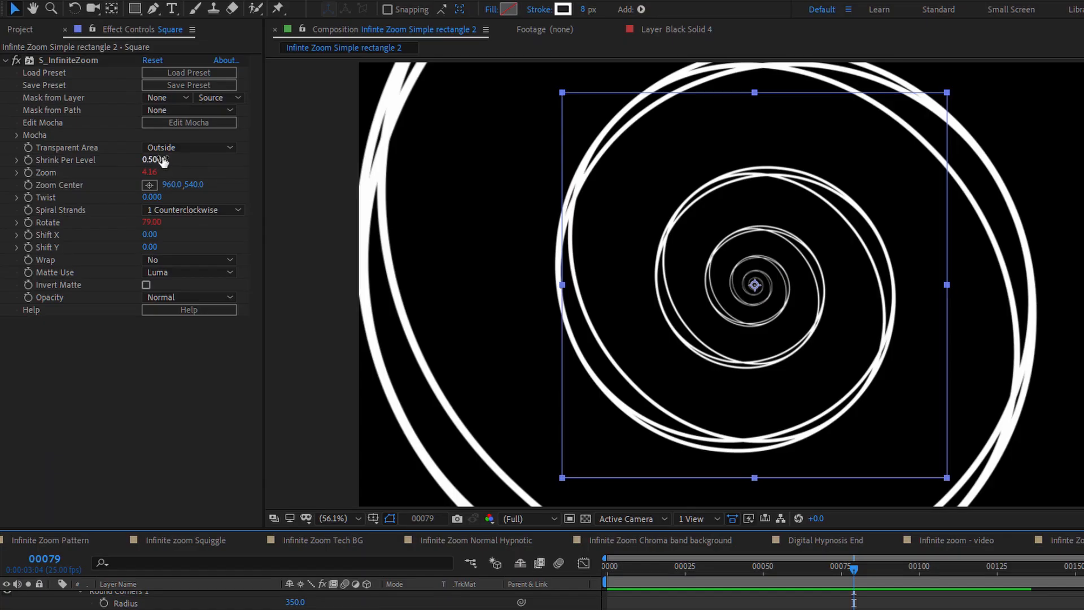
# - Set Infinite Zoom's shrink per level to 0.423 and bring Twist from -0.900 to 0.000
pyautogui.moveTo(154, 160); pyautogui.dragTo(166, 159)
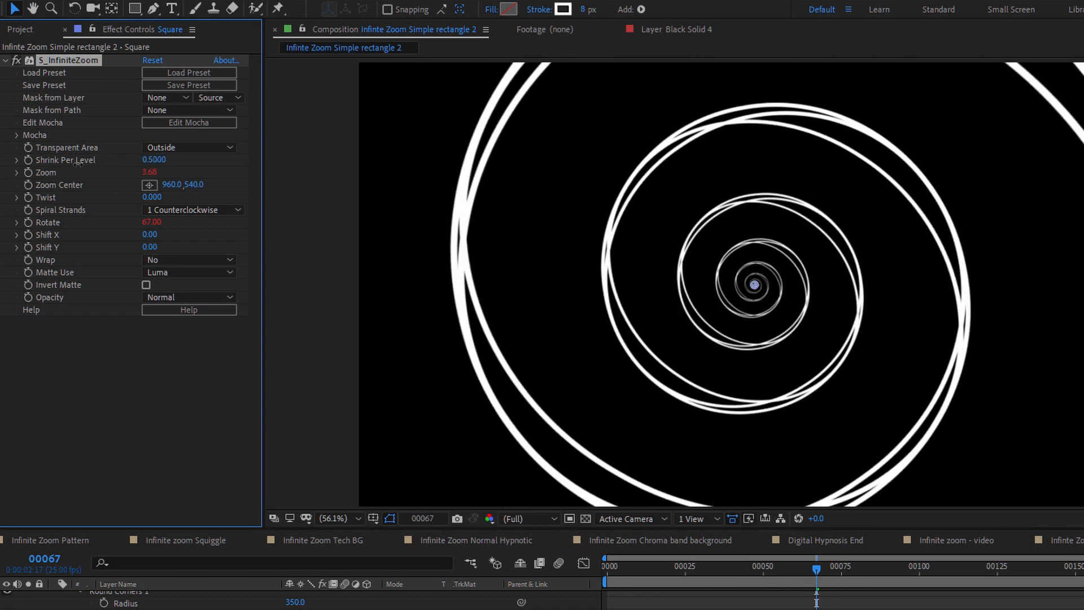
pyautogui.moveTo(154, 159); pyautogui.dragTo(134, 159)
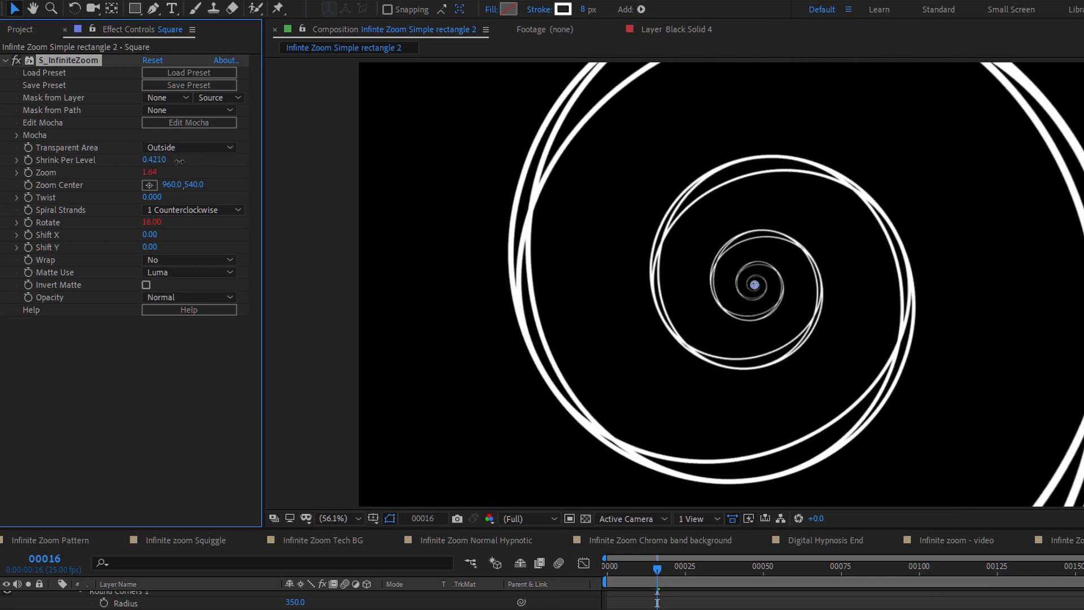
pyautogui.moveTo(154, 159); pyautogui.dragTo(149, 159)
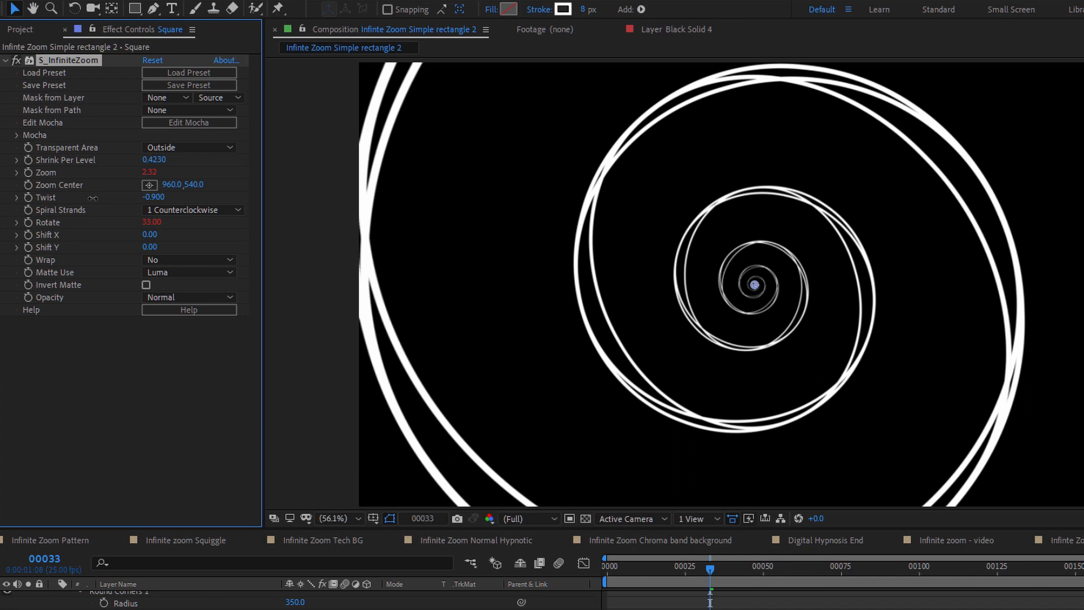
pyautogui.moveTo(154, 197); pyautogui.dragTo(173, 197)
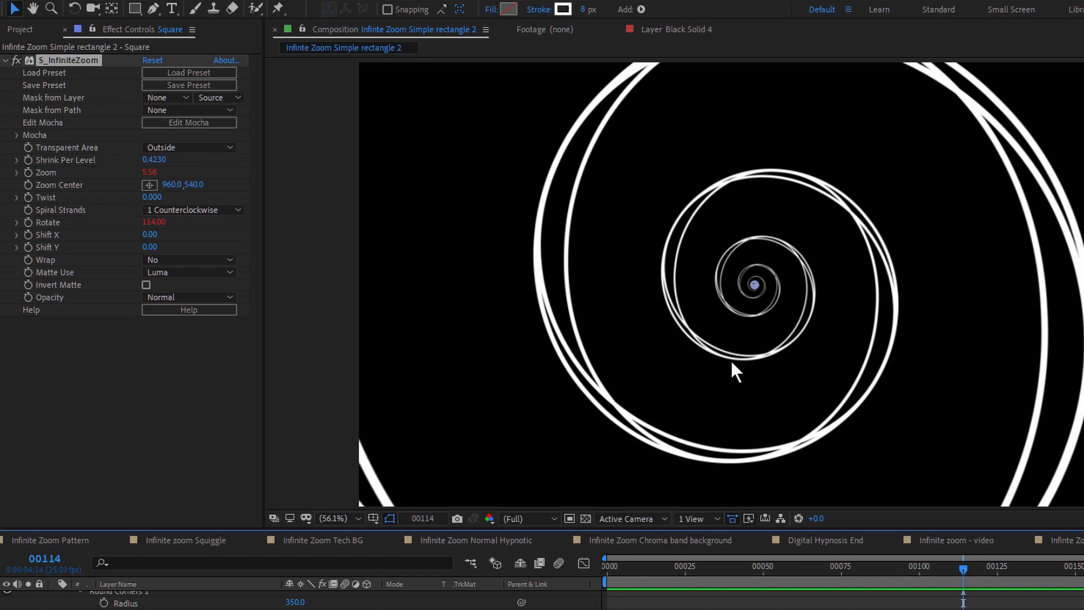
pyautogui.moveTo(92, 232)
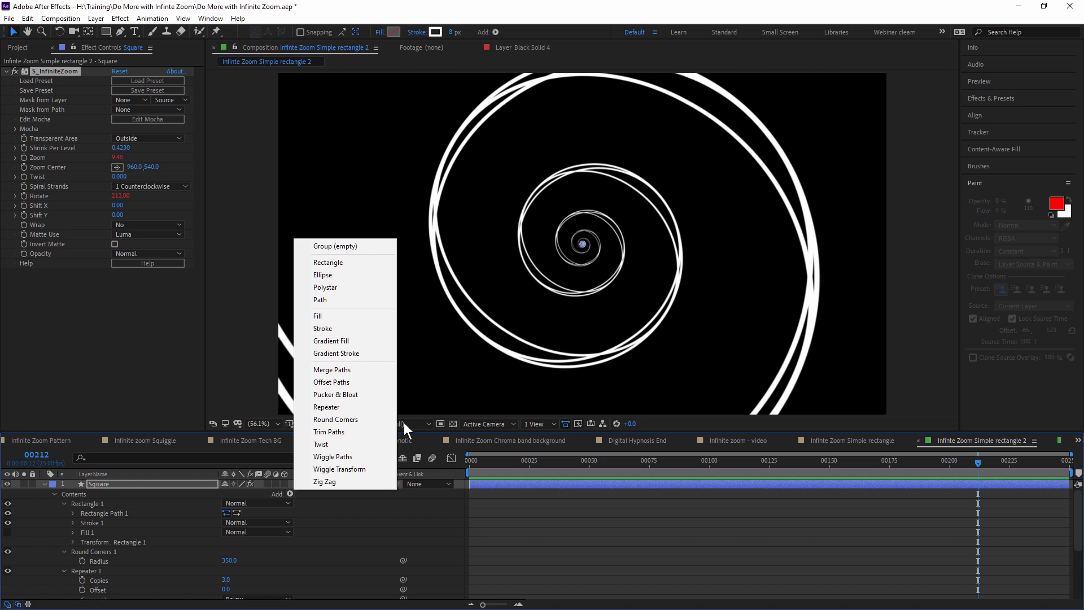
pyautogui.moveTo(376, 461)
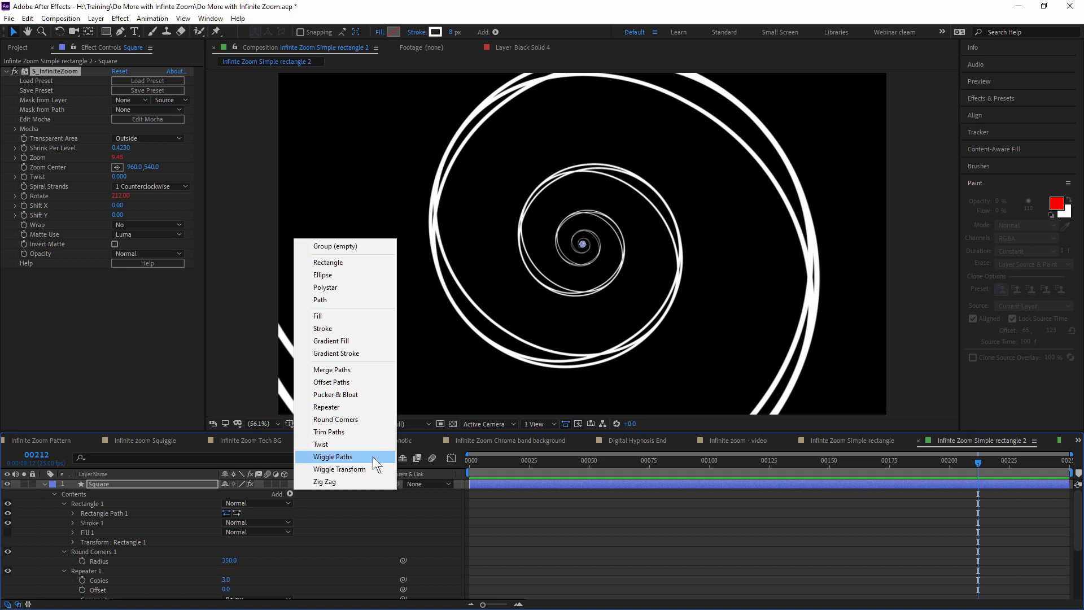
# - Add Wiggle Paths with Size 108, Detail 1, 28 wiggles/second and 69% correlation, plus a second Round Corners
pyautogui.click(335, 456)
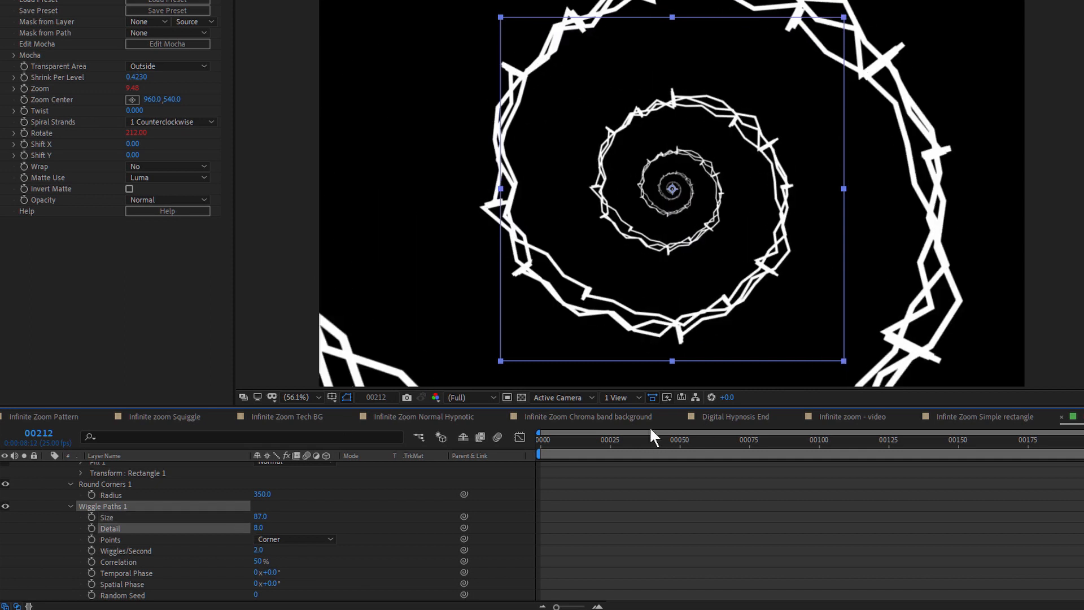
pyautogui.click(685, 441)
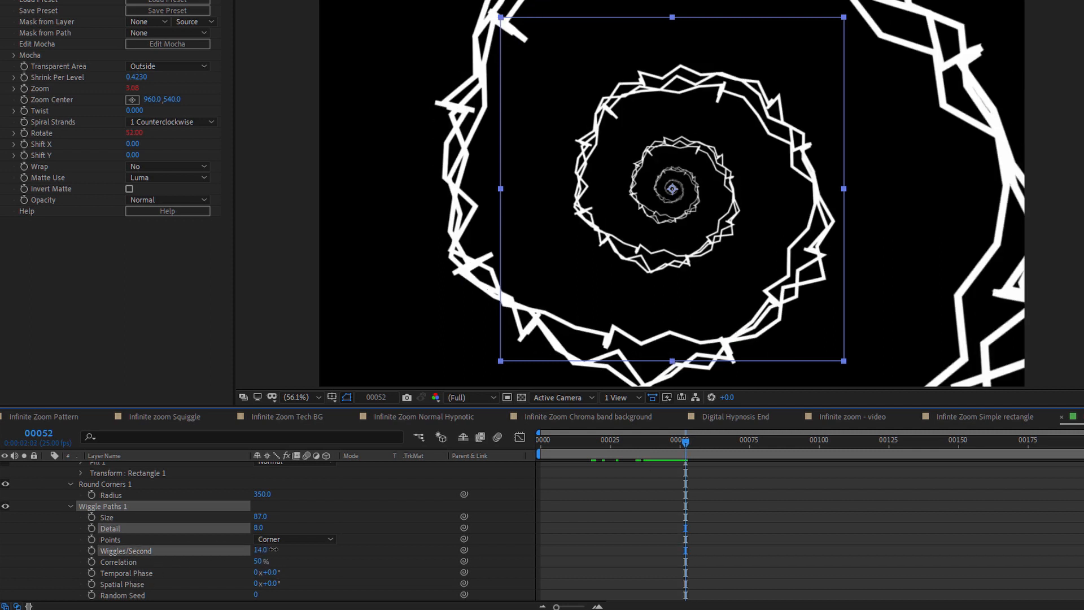
pyautogui.click(287, 568)
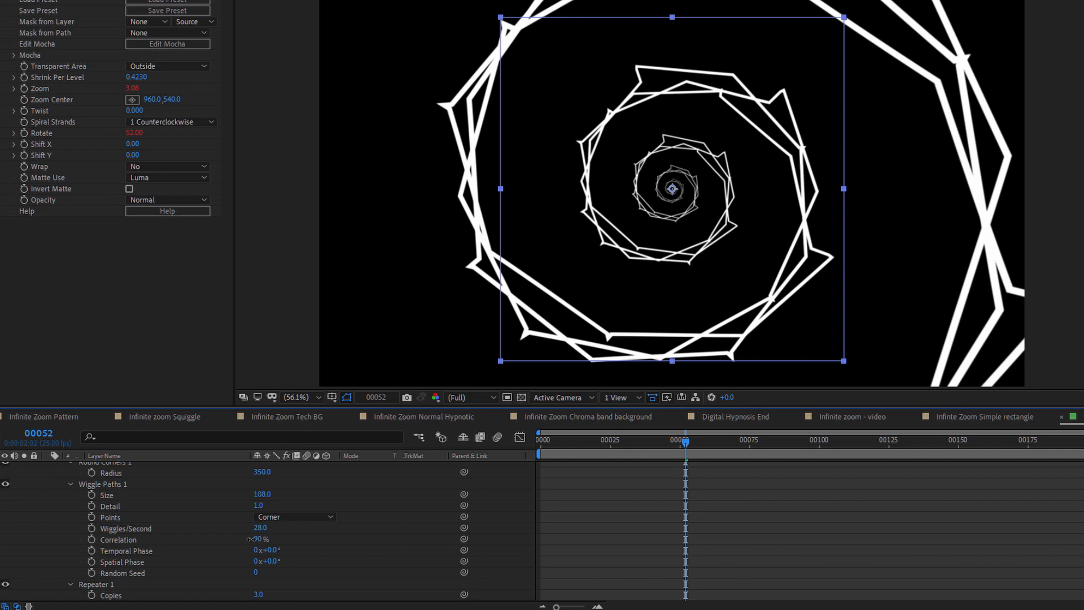
pyautogui.moveTo(261, 540); pyautogui.dragTo(238, 540)
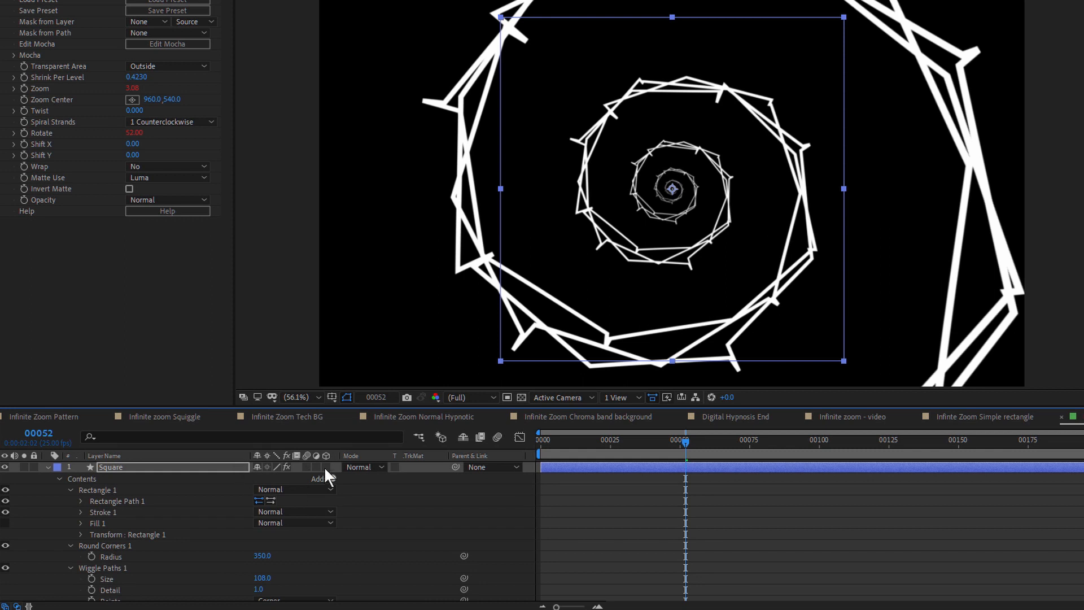
pyautogui.scroll(-3)
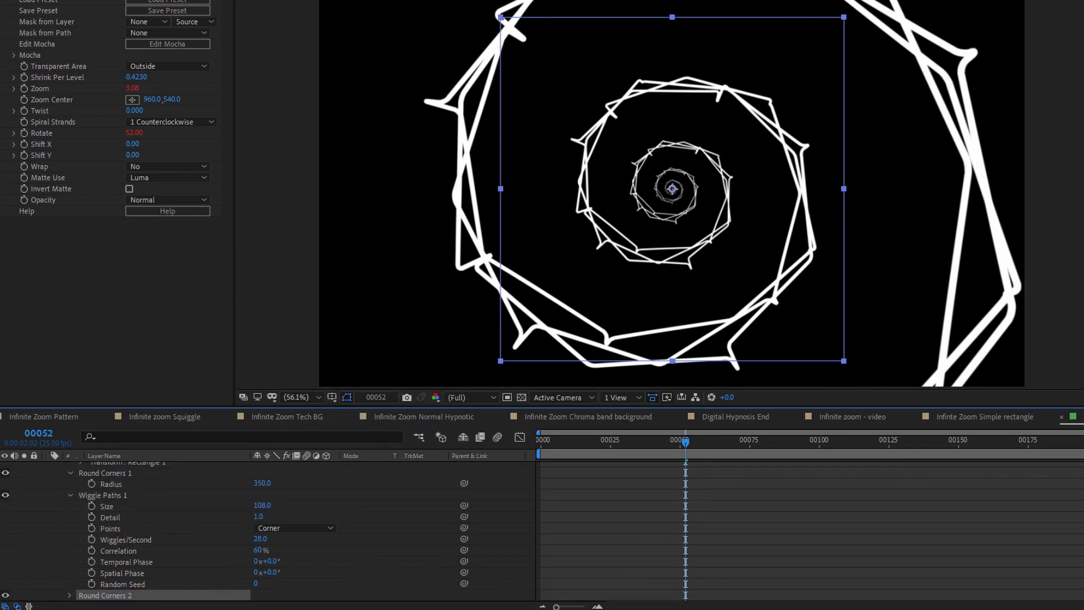
pyautogui.scroll(-3)
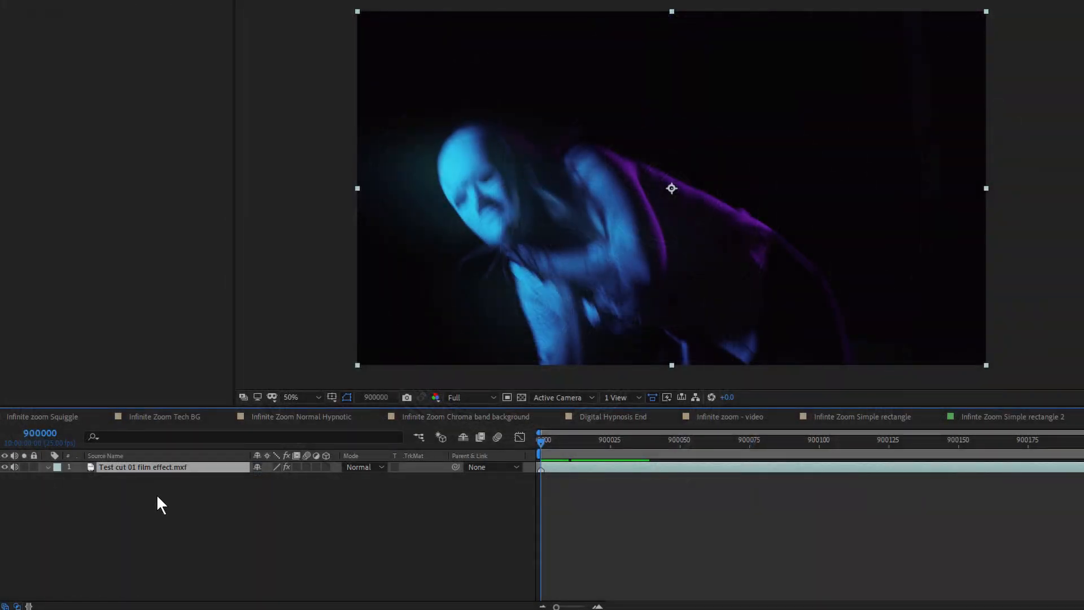
pyautogui.moveTo(192, 551)
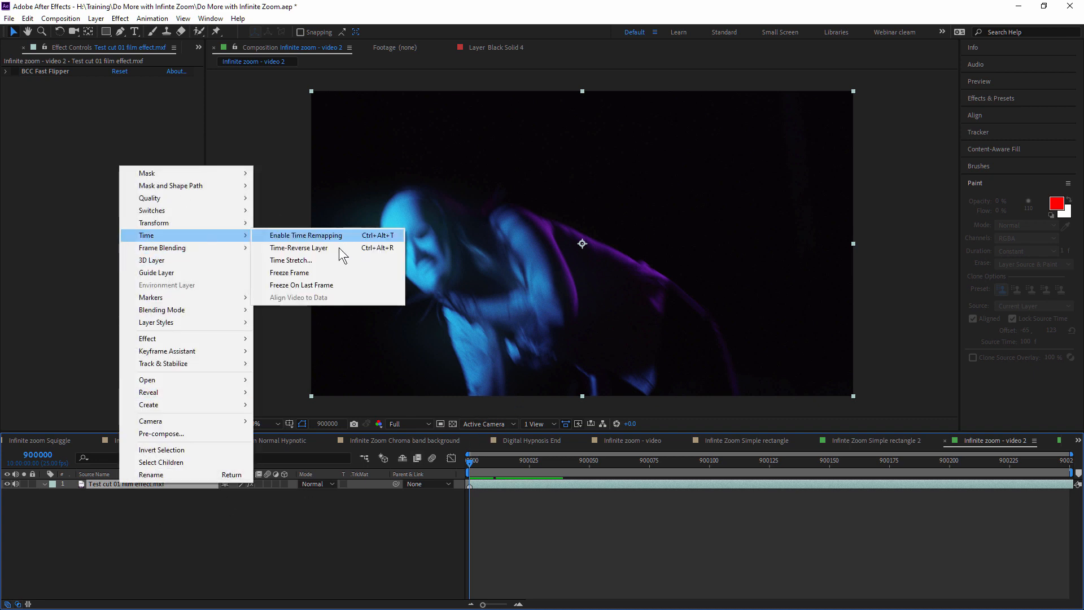
# - Enable Time Remapping on the dancer clip and apply S_InfiniteZoom with a 1 Clockwise spiral twist
pyautogui.click(305, 235)
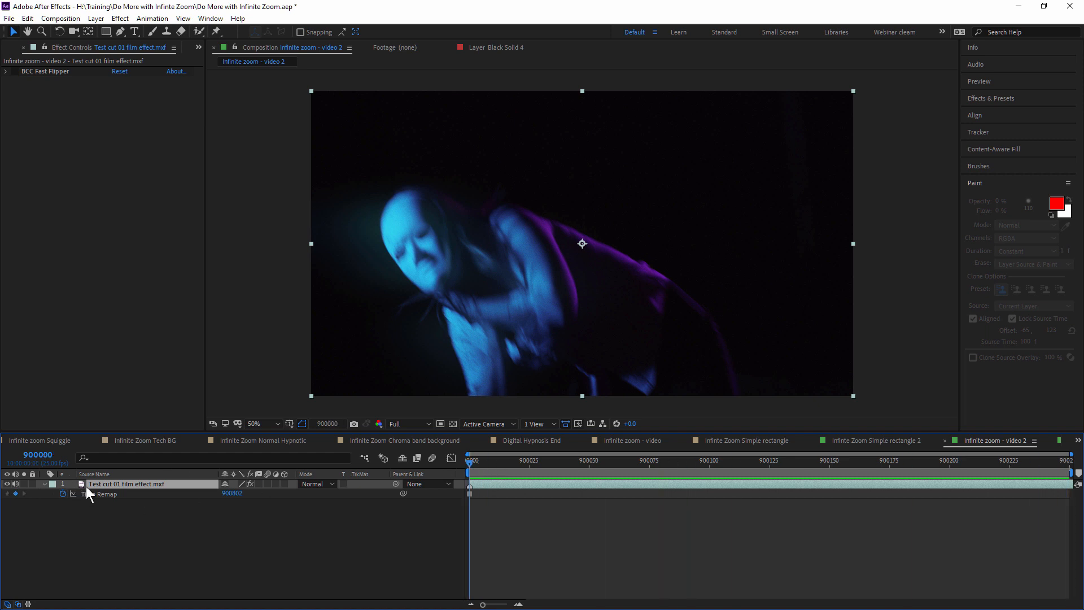
pyautogui.click(119, 18)
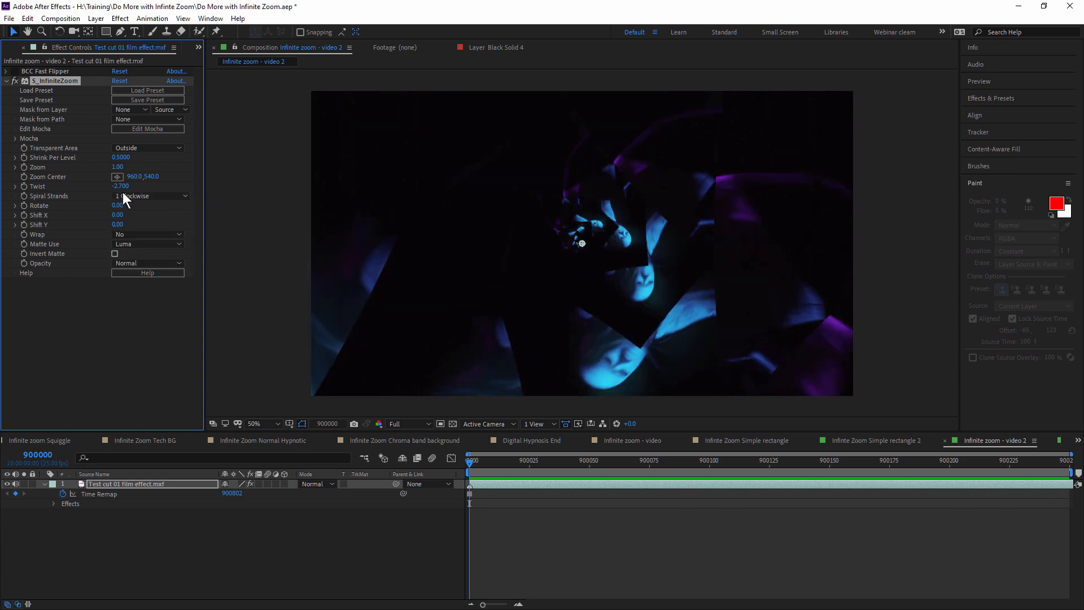
pyautogui.moveTo(121, 185); pyautogui.dragTo(120, 186)
pyautogui.write('time')
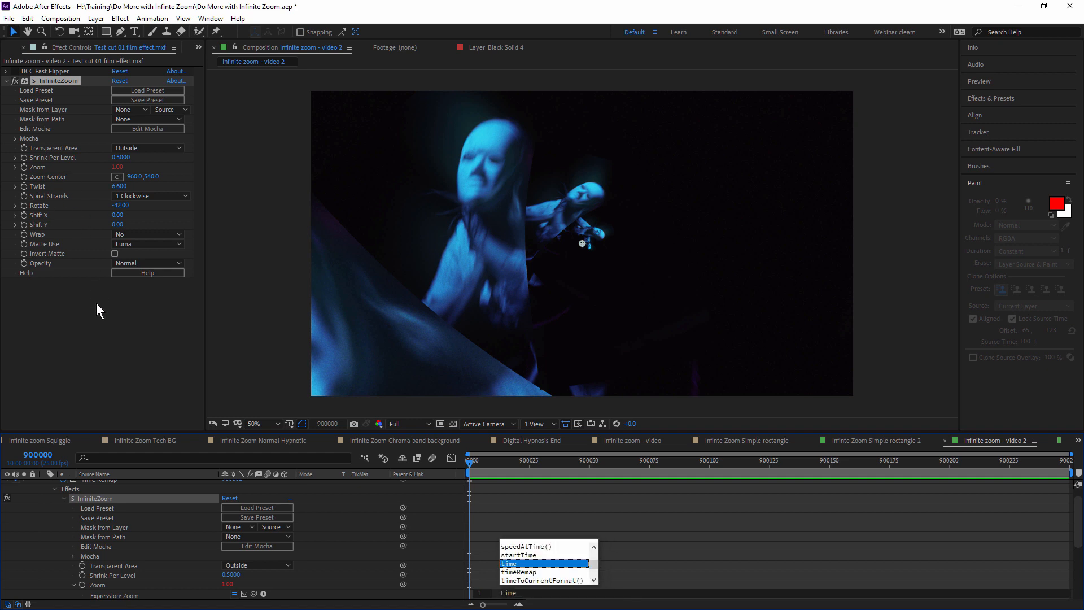
# - Drive Zoom with time*2 and Rotate with effect("S_InfiniteZoom")(26)+time*-25, then preview a later frame
pyautogui.click(510, 563)
pyautogui.write('*2')
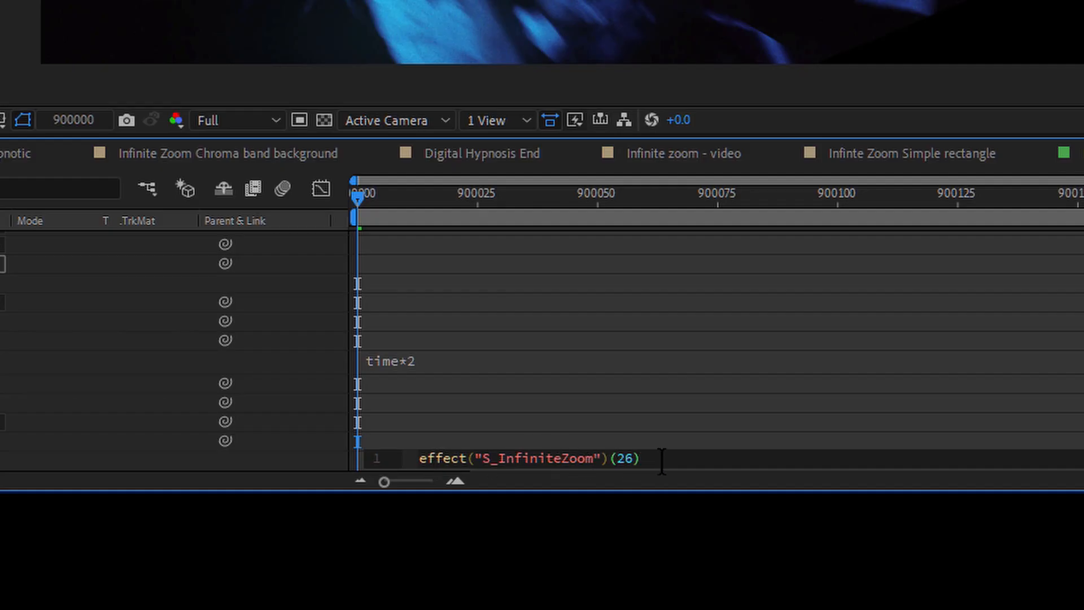
pyautogui.write('+')
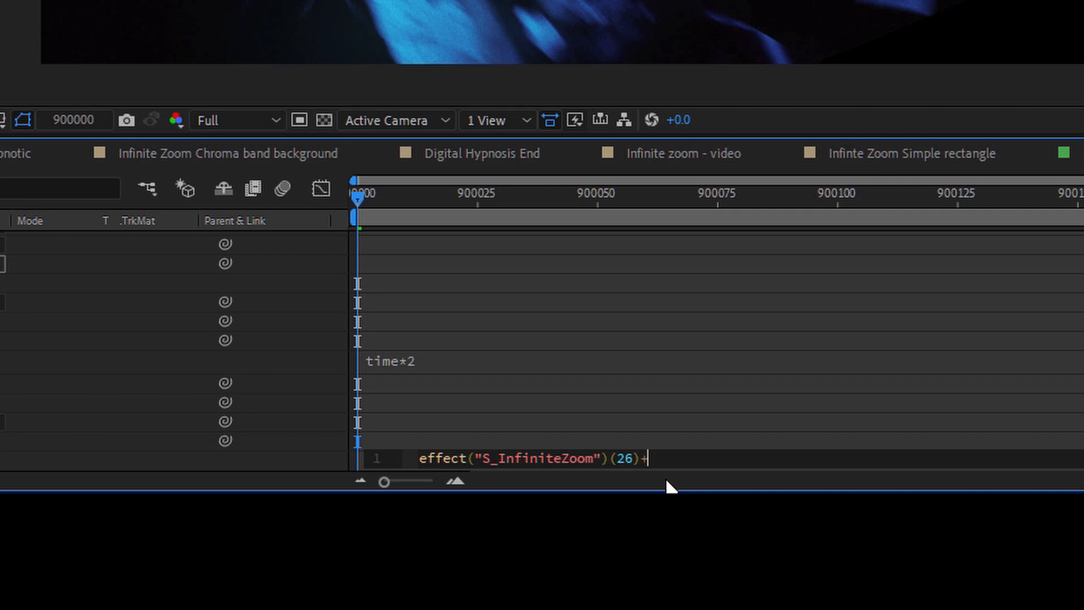
pyautogui.write('time*25')
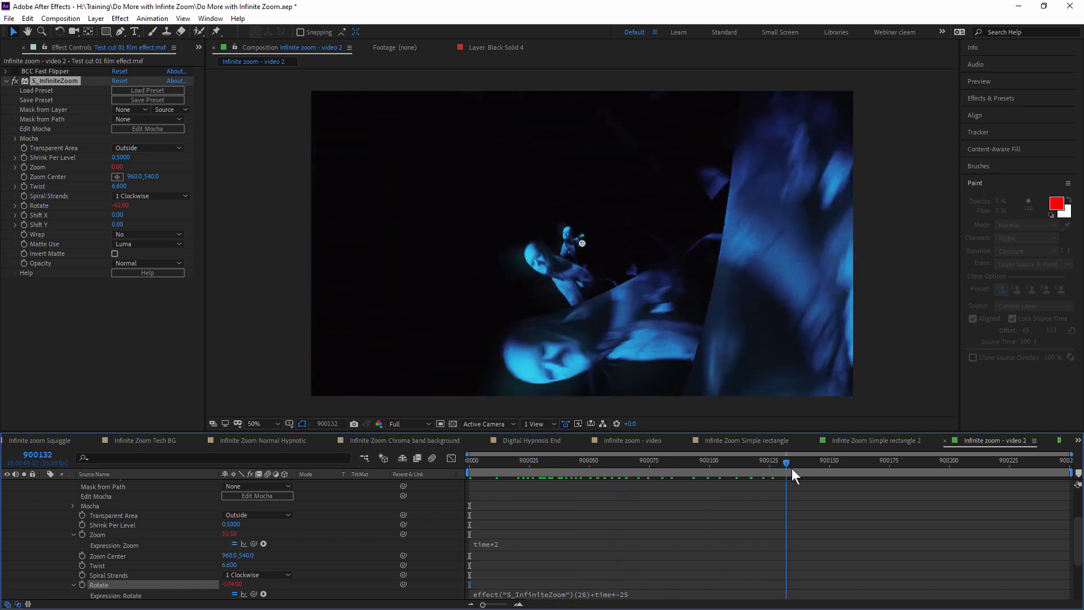
pyautogui.click(470, 461)
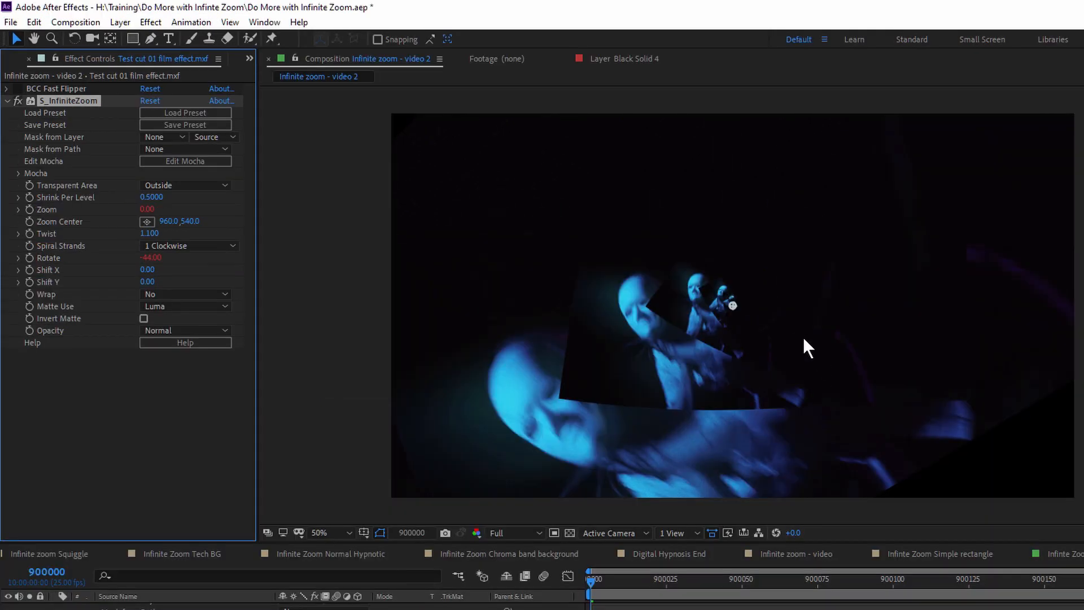
pyautogui.moveTo(841, 300)
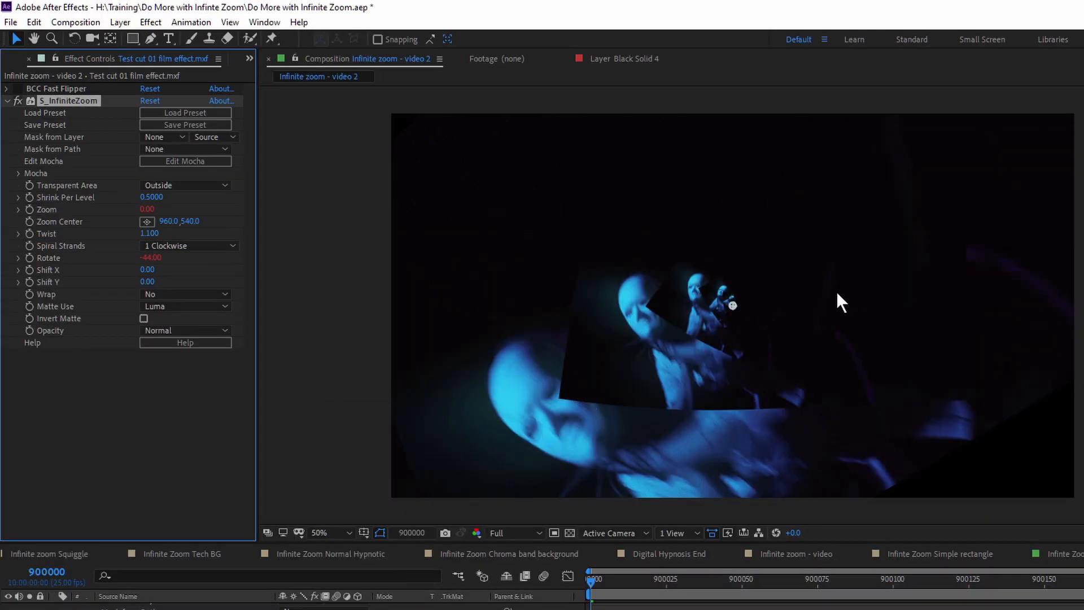
pyautogui.moveTo(559, 421)
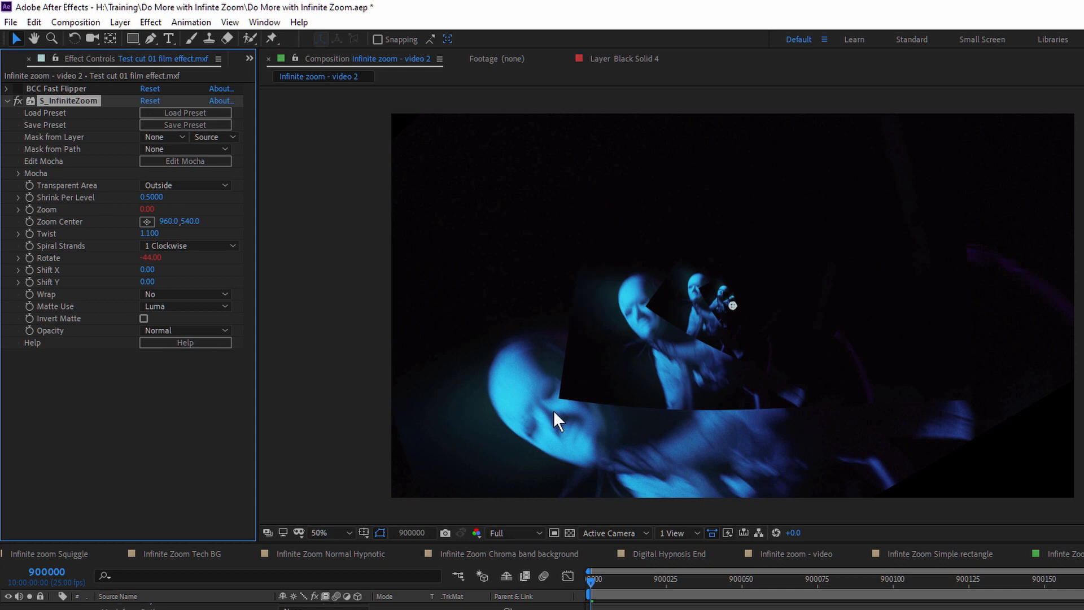
pyautogui.moveTo(584, 325)
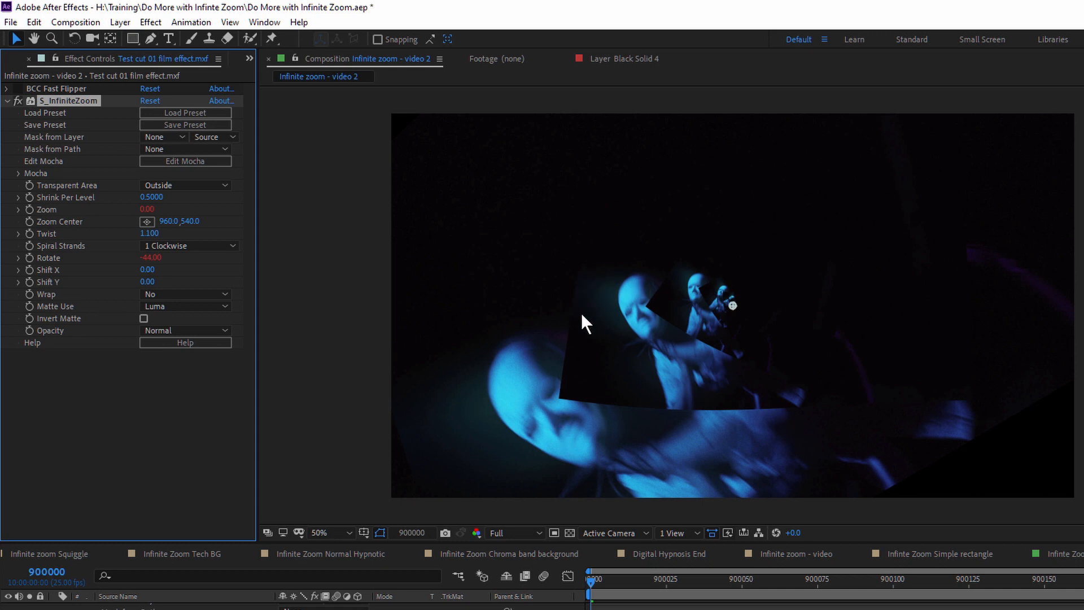
pyautogui.moveTo(306, 340)
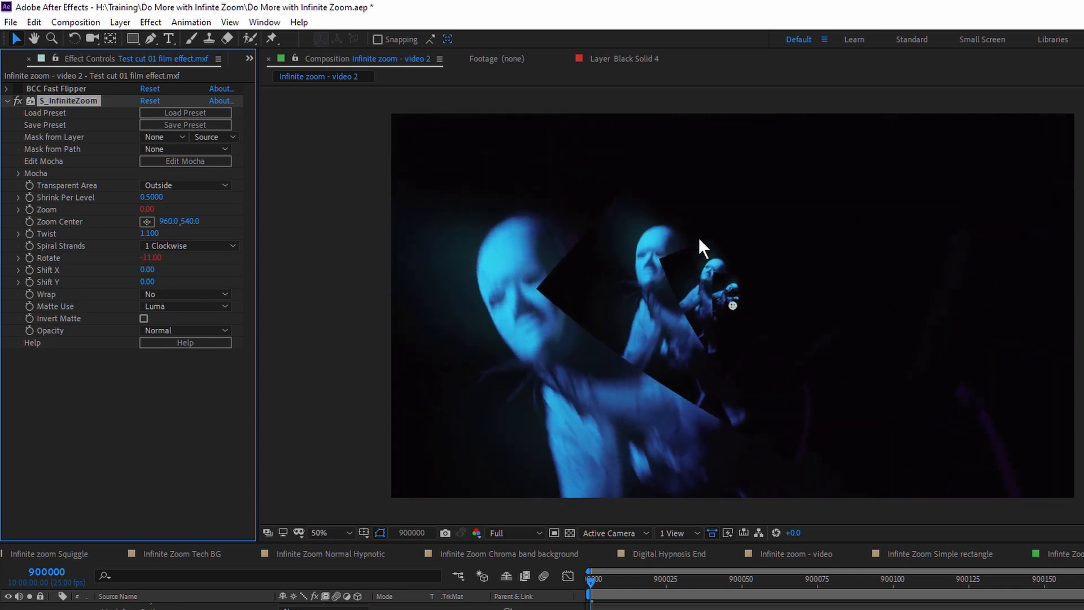
pyautogui.moveTo(611, 283)
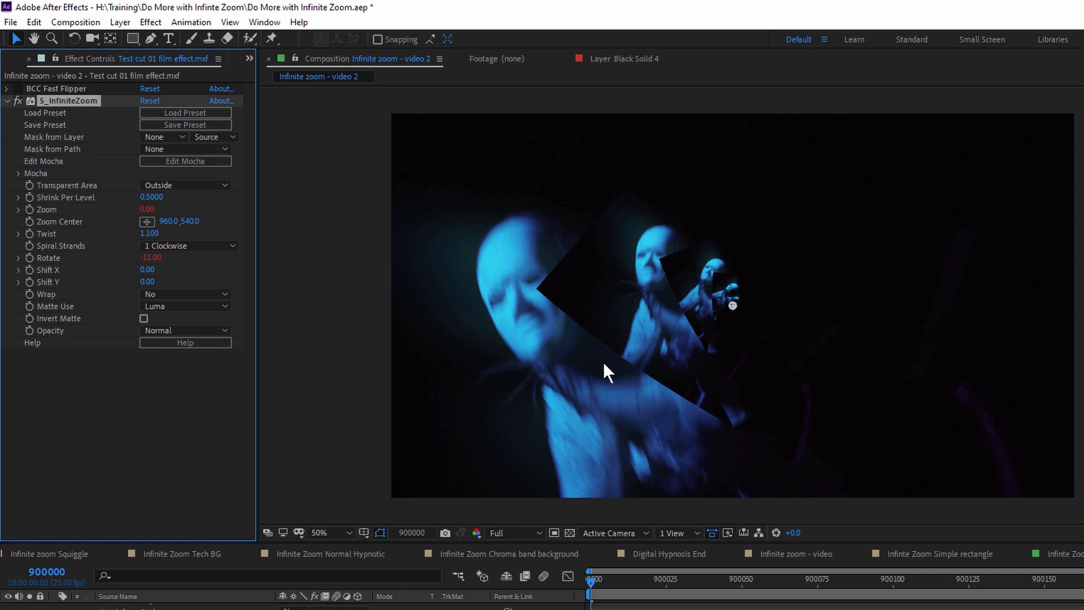
pyautogui.moveTo(580, 344)
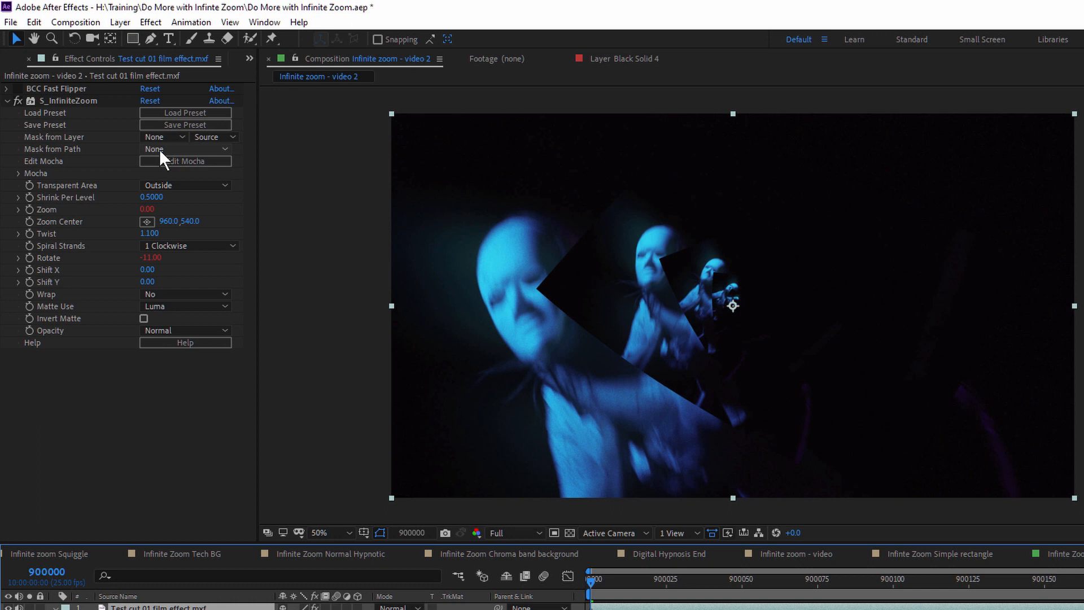
# - Set Mask 1 to None on the layer and choose it as S_InfiniteZoom's Mask from Path, adjusting the effect parameters
pyautogui.click(134, 38)
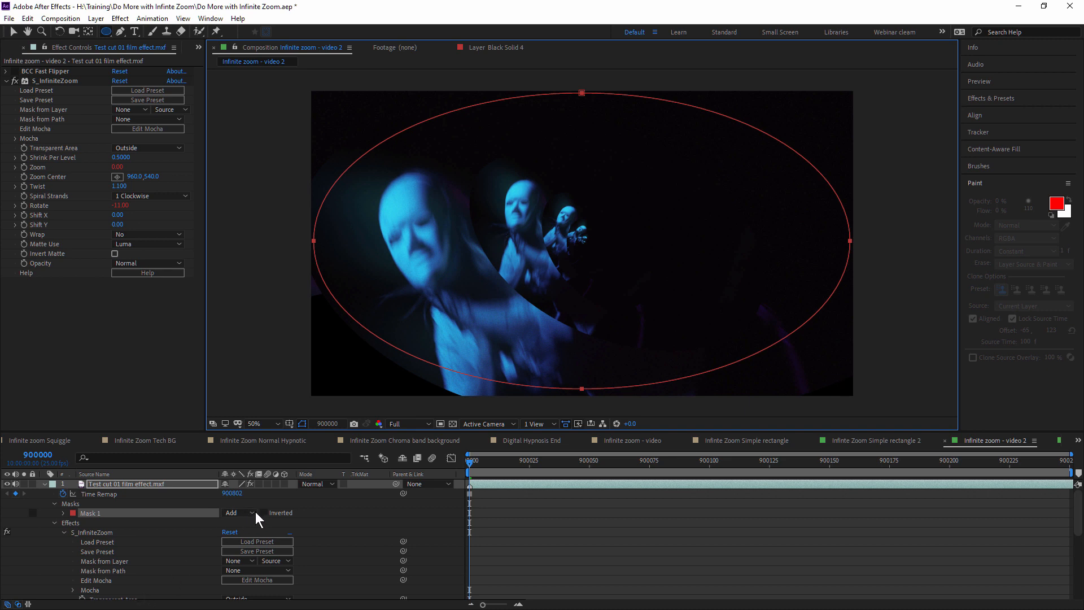
pyautogui.click(238, 512)
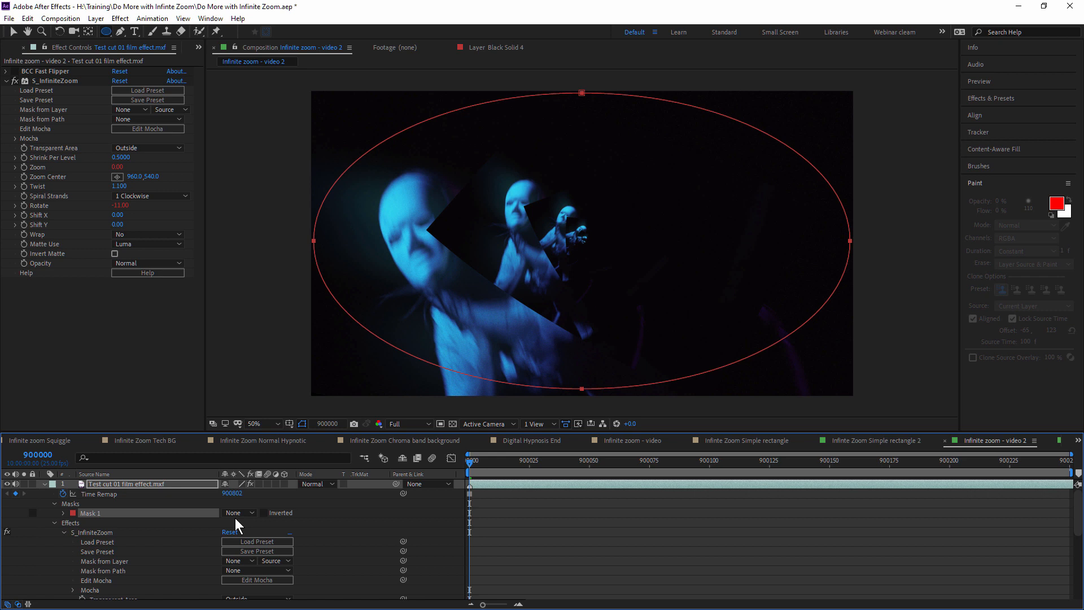
pyautogui.click(130, 109)
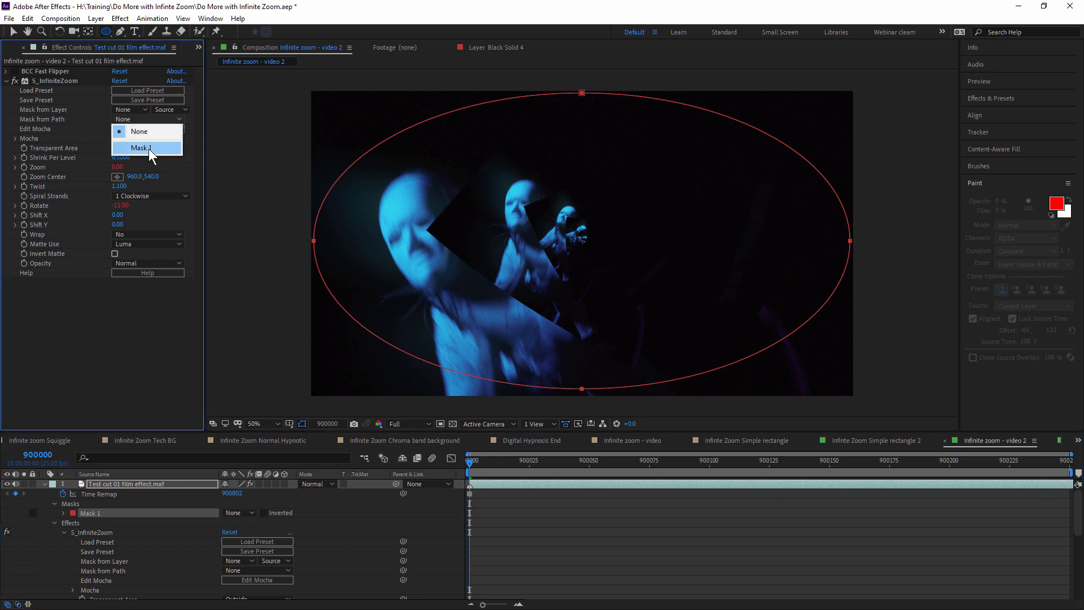
pyautogui.click(142, 148)
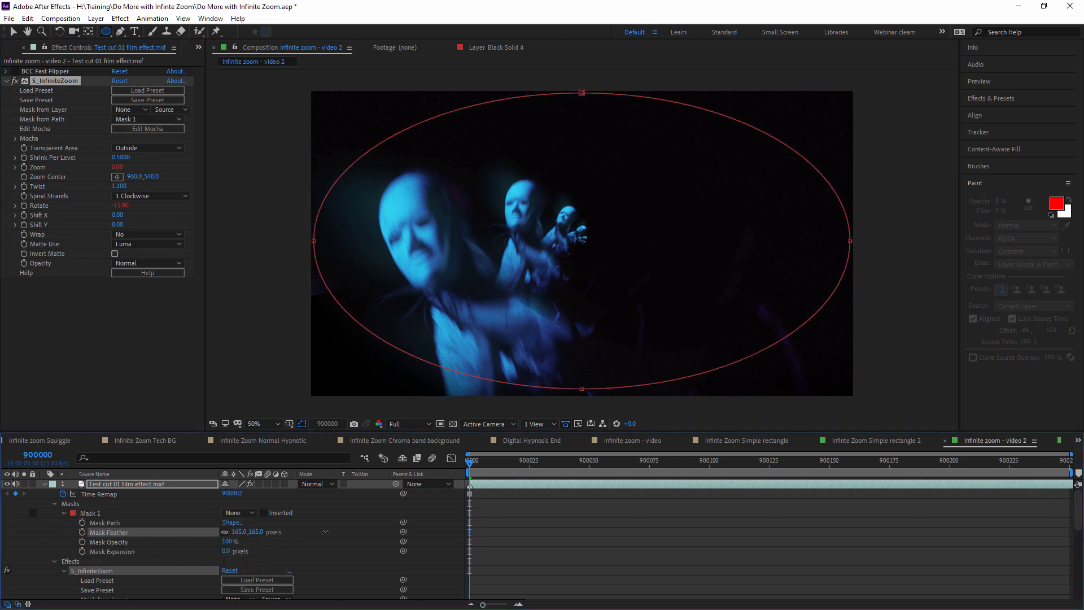
pyautogui.click(559, 461)
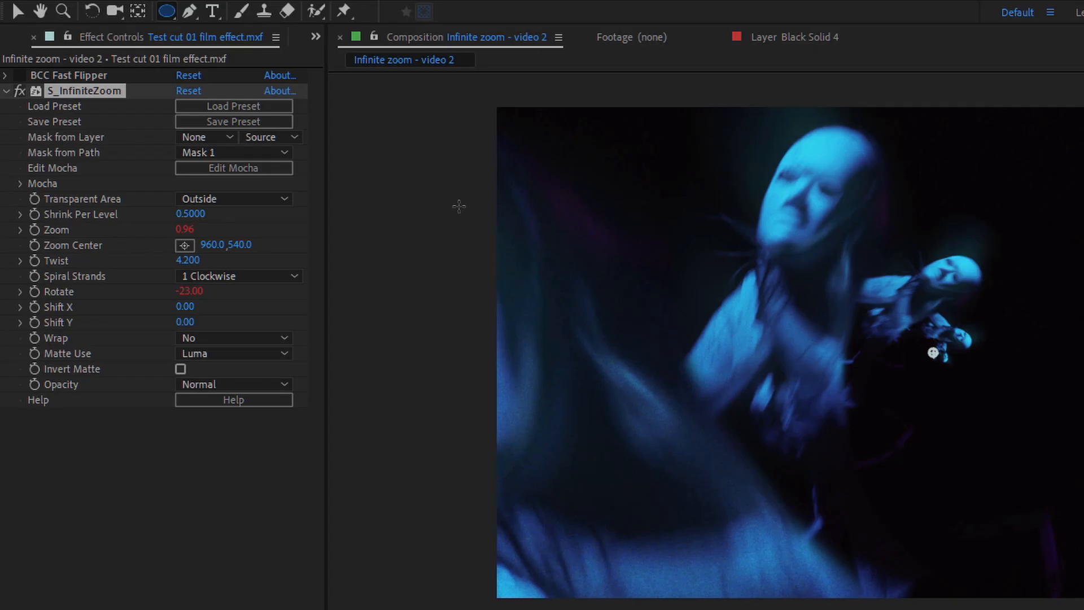
pyautogui.click(233, 168)
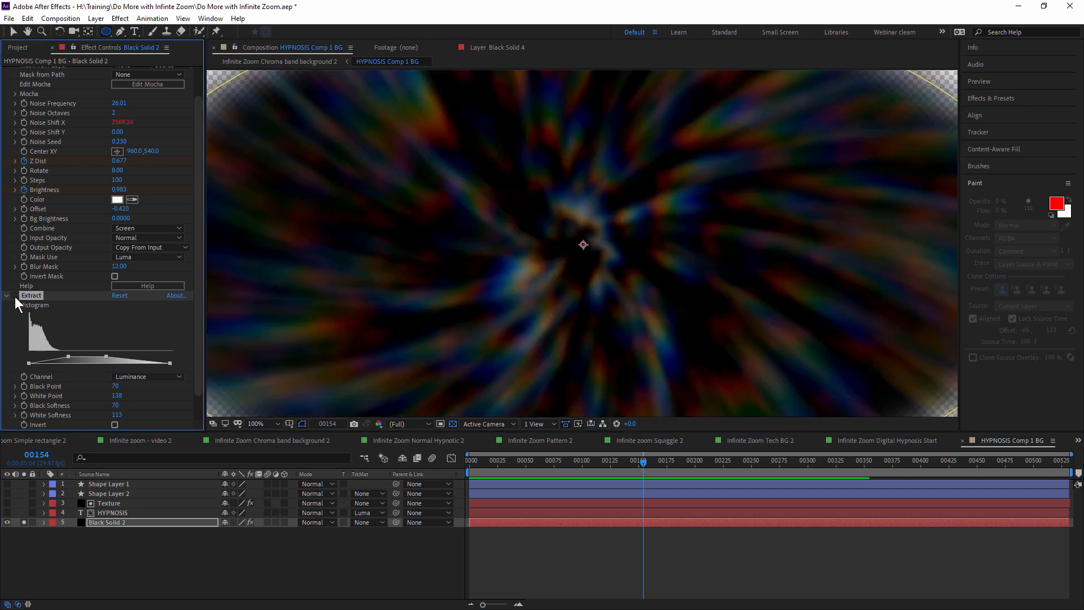
# - Collapse the Extract effect on Black Solid 2 in the HYPNOSIS Comp 1 BG composition
pyautogui.click(14, 294)
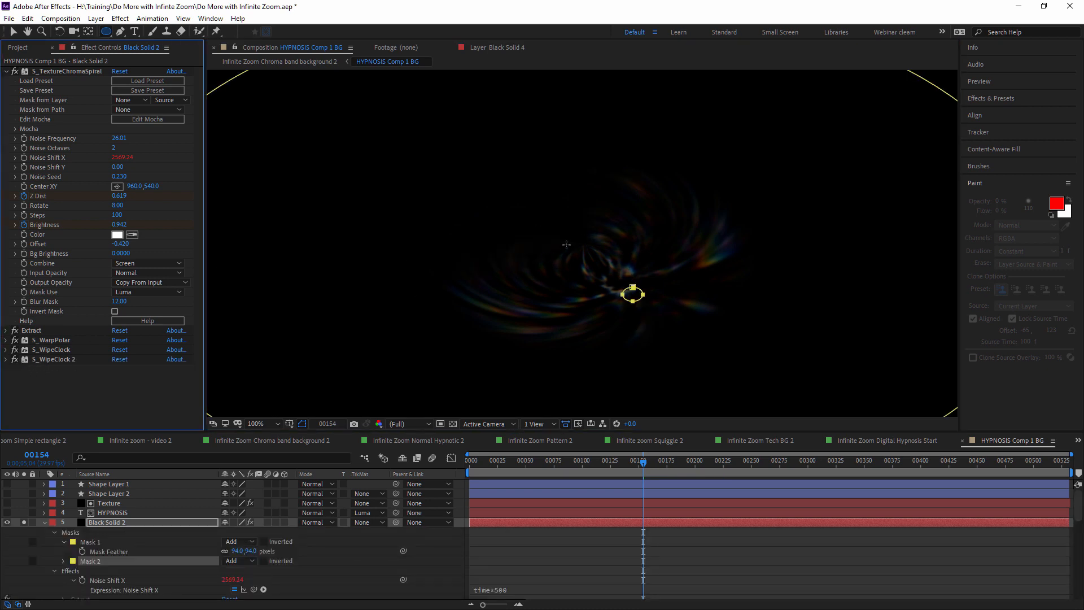
pyautogui.click(710, 461)
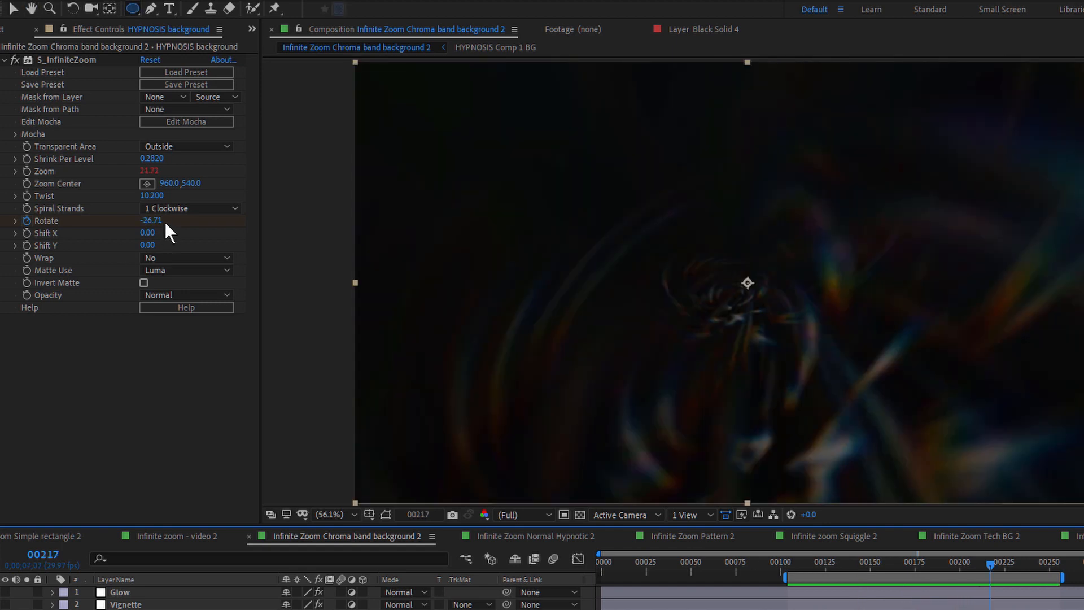
pyautogui.moveTo(179, 170)
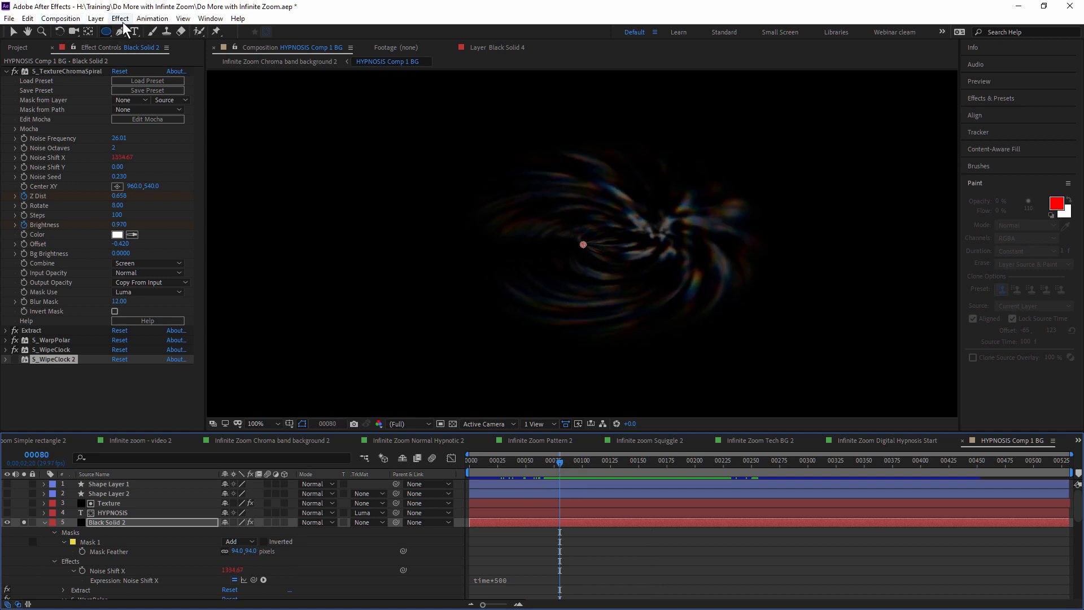
# - Add Sapphire Distort S_WarpWaves to Black Solid 2 behind the HYPNOSIS text
pyautogui.click(119, 18)
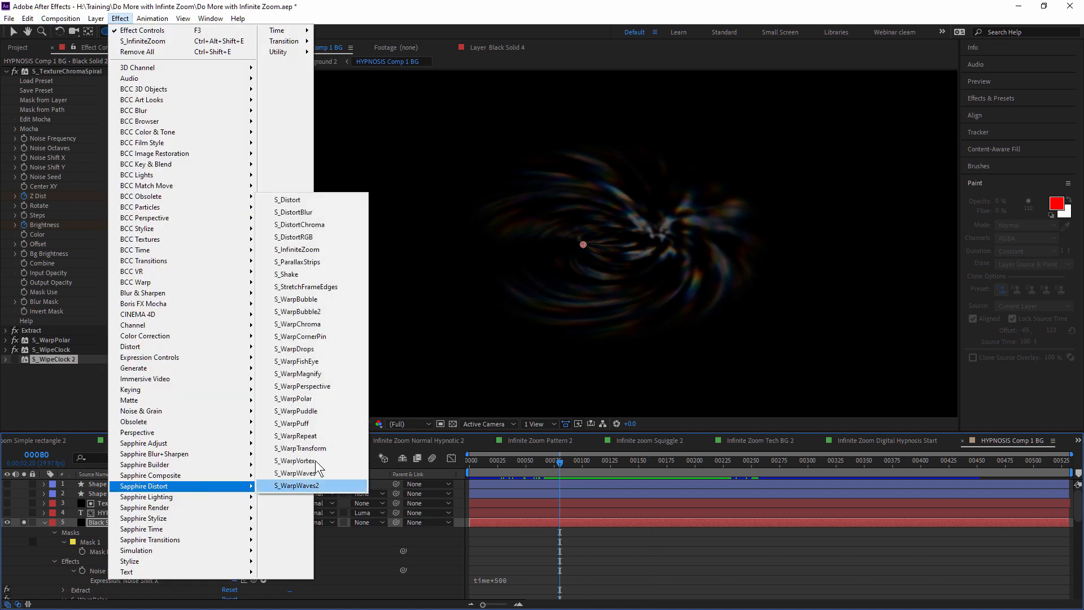
pyautogui.moveTo(296, 473)
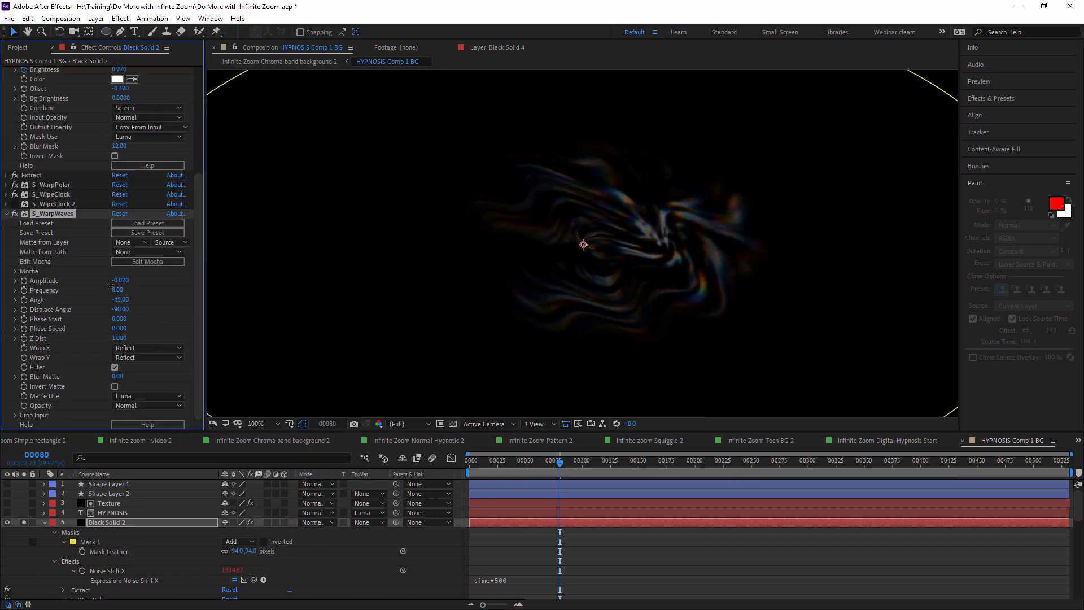
pyautogui.click(122, 281)
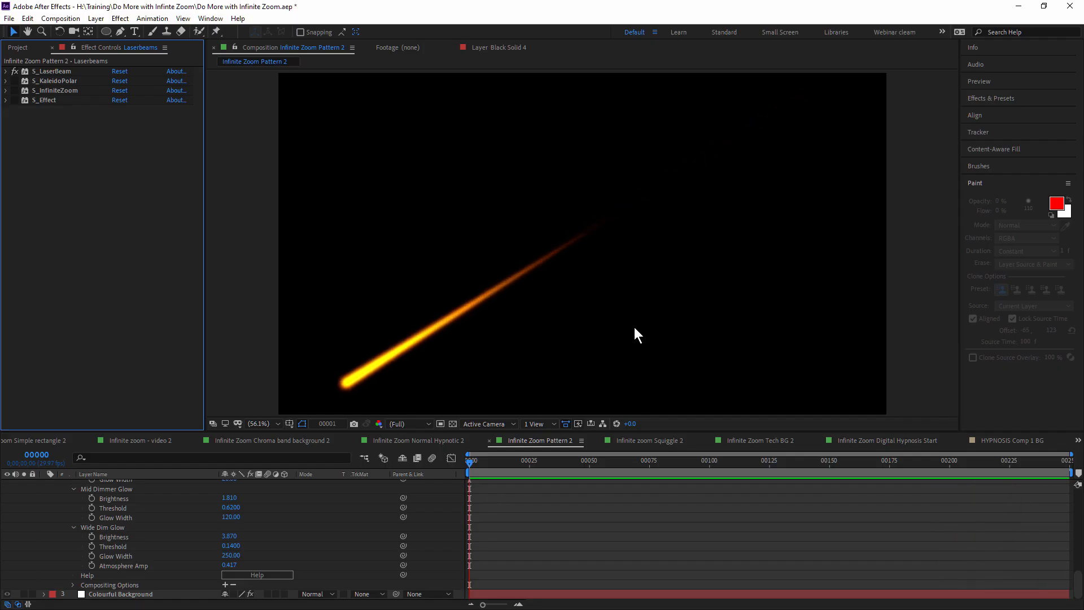
# - Select S_LaserBeam in Infinite Zoom Pattern 2 and scrub to frame 85 as the beam becomes a radial burst
pyautogui.click(656, 460)
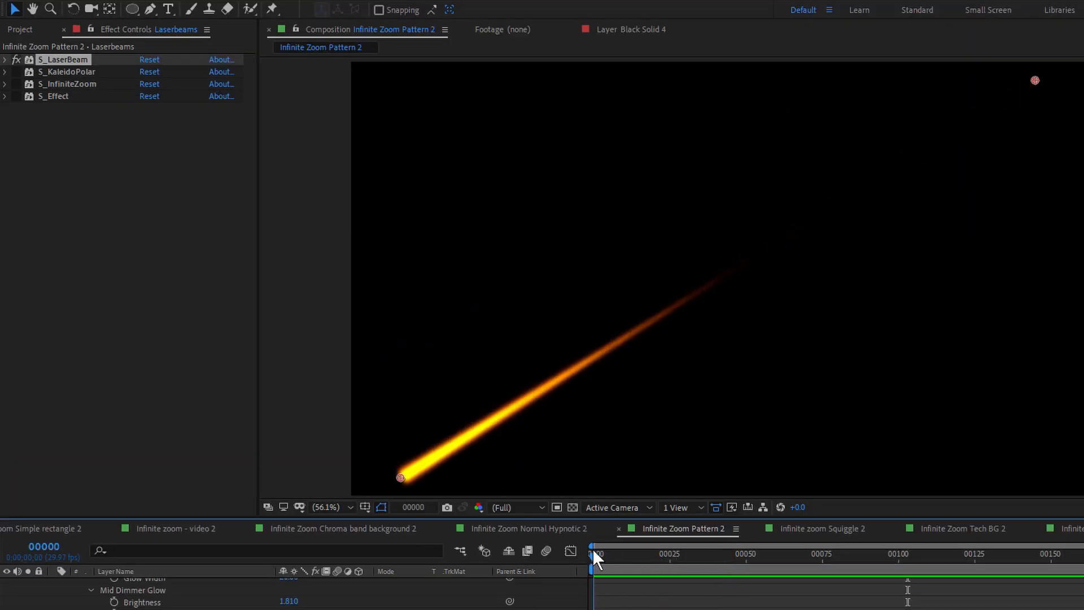
pyautogui.moveTo(595, 554); pyautogui.dragTo(854, 553)
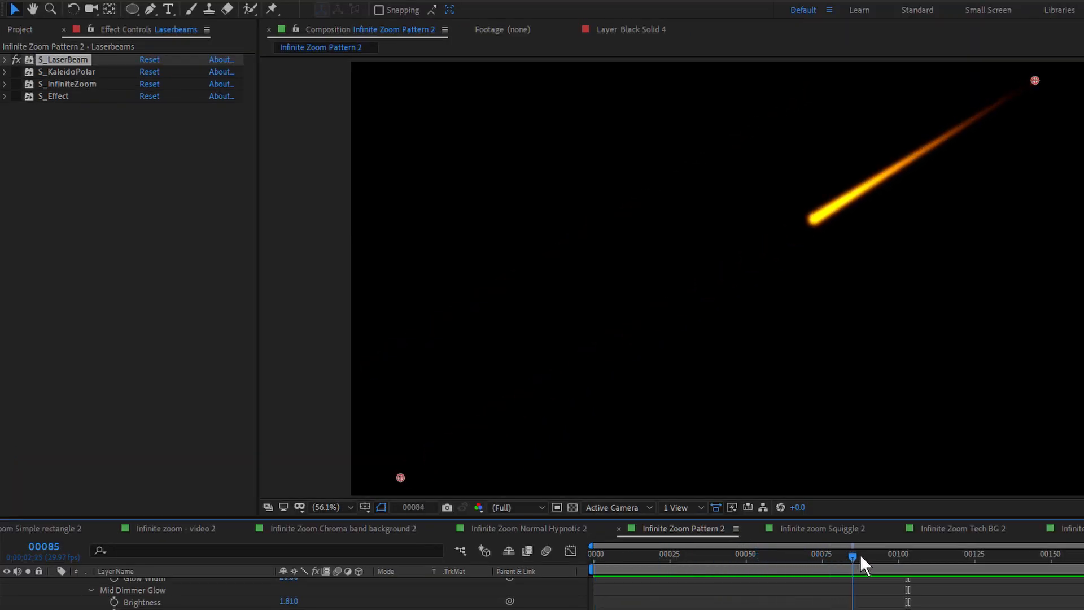
pyautogui.moveTo(851, 554); pyautogui.dragTo(890, 554)
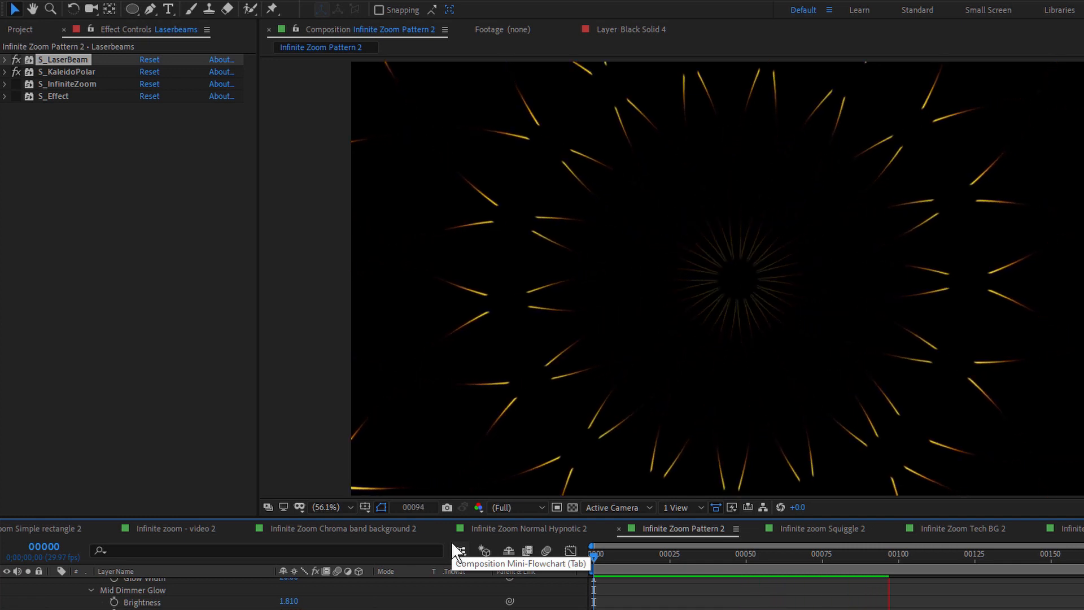
pyautogui.click(5, 71)
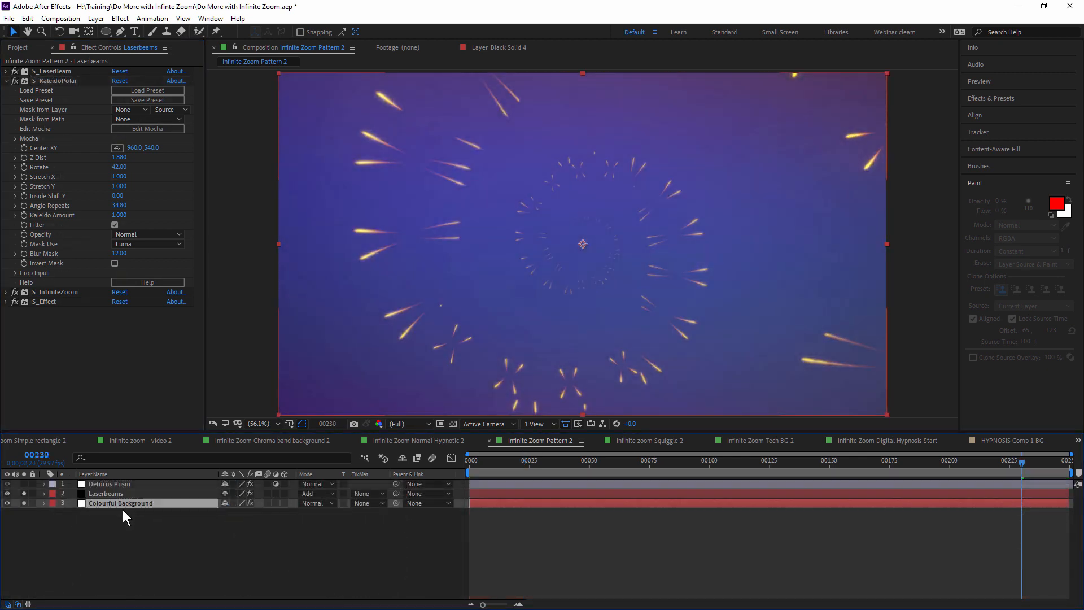
# - Inspect Colourful Background's CloudsColorSmooth and Vignette, then the Defocus Prism layer's S_DefocusPrism
pyautogui.click(121, 503)
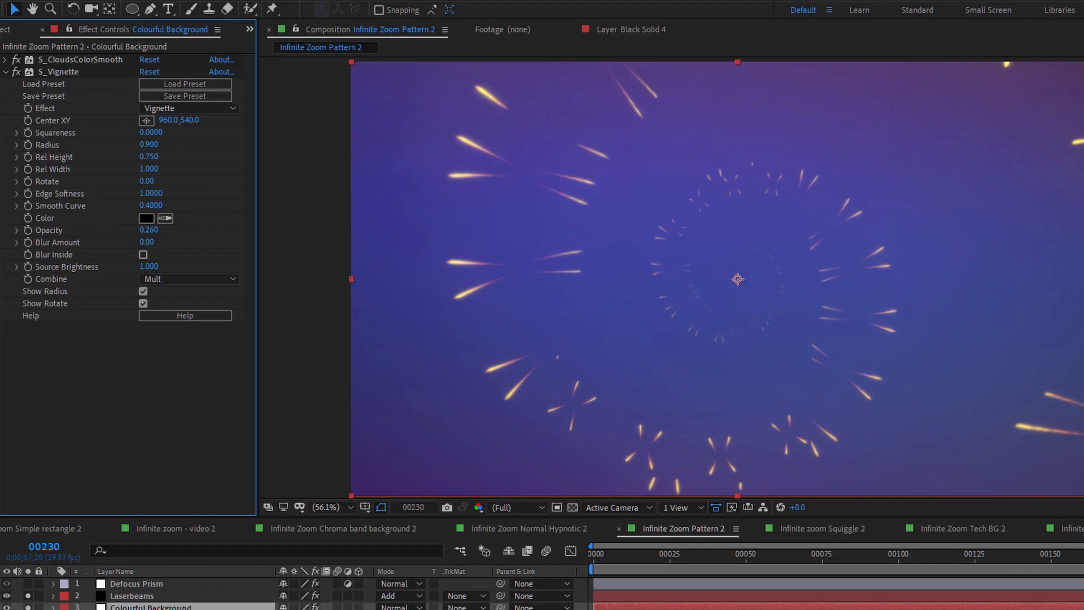
pyautogui.click(136, 583)
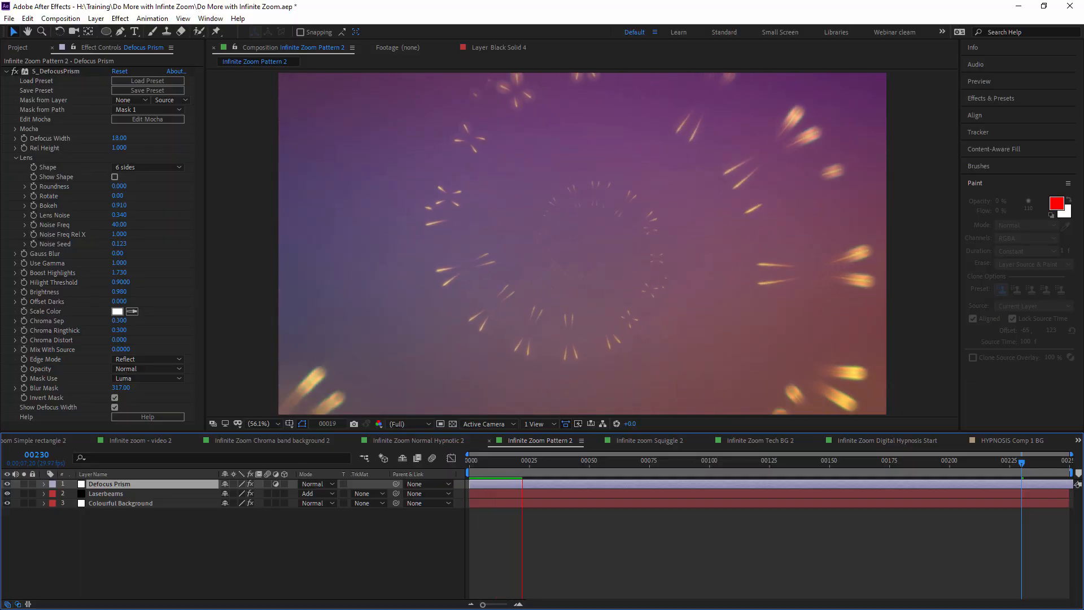
pyautogui.click(760, 440)
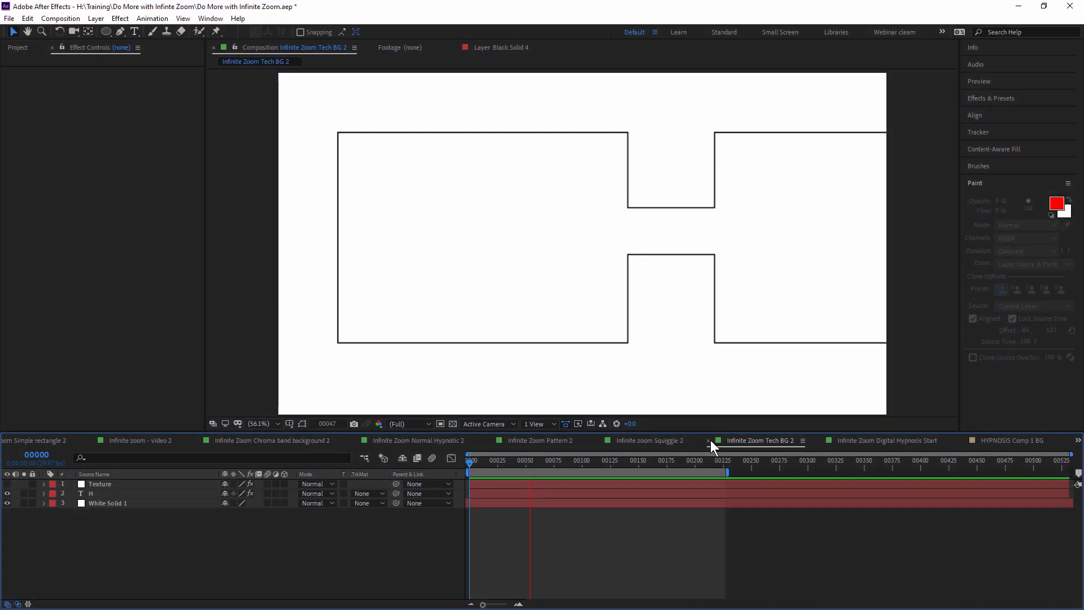
# - Switch to Infinite Zoom Tech BG 2 with the outlined Impact H on white
pyautogui.click(595, 471)
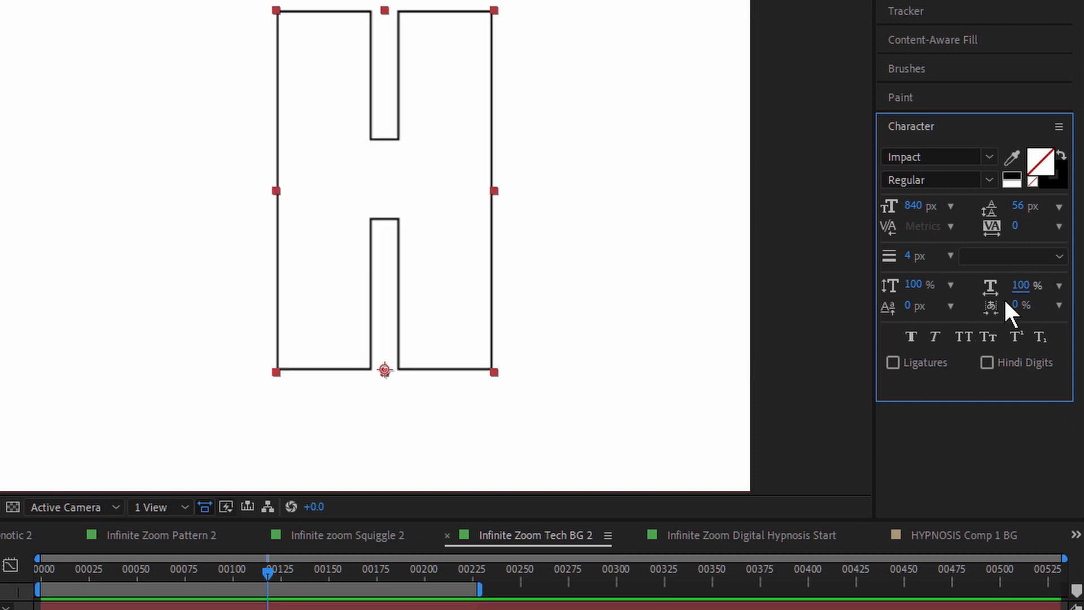
pyautogui.moveTo(987, 315)
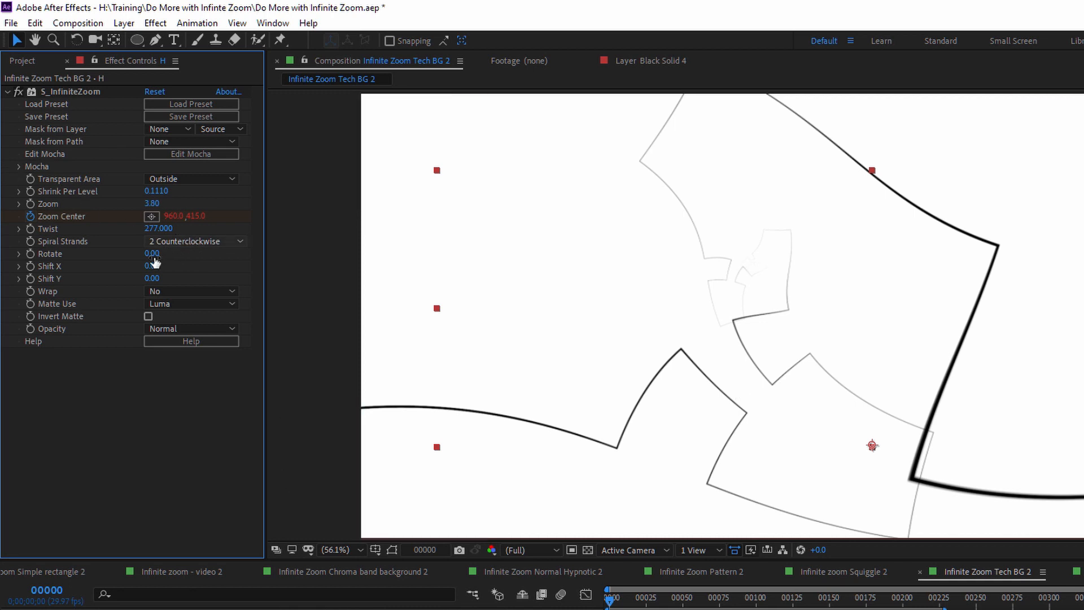
# - Keep two counterclockwise spiral strands and set Wrap to Reflect so repeated H letters fill the edges
pyautogui.click(196, 240)
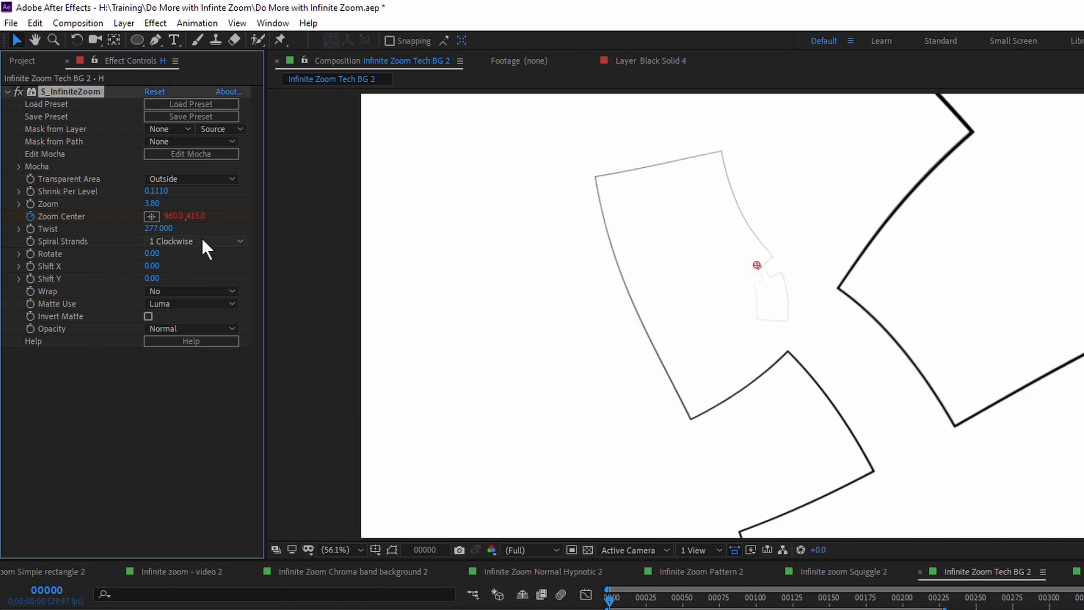
pyautogui.click(195, 240)
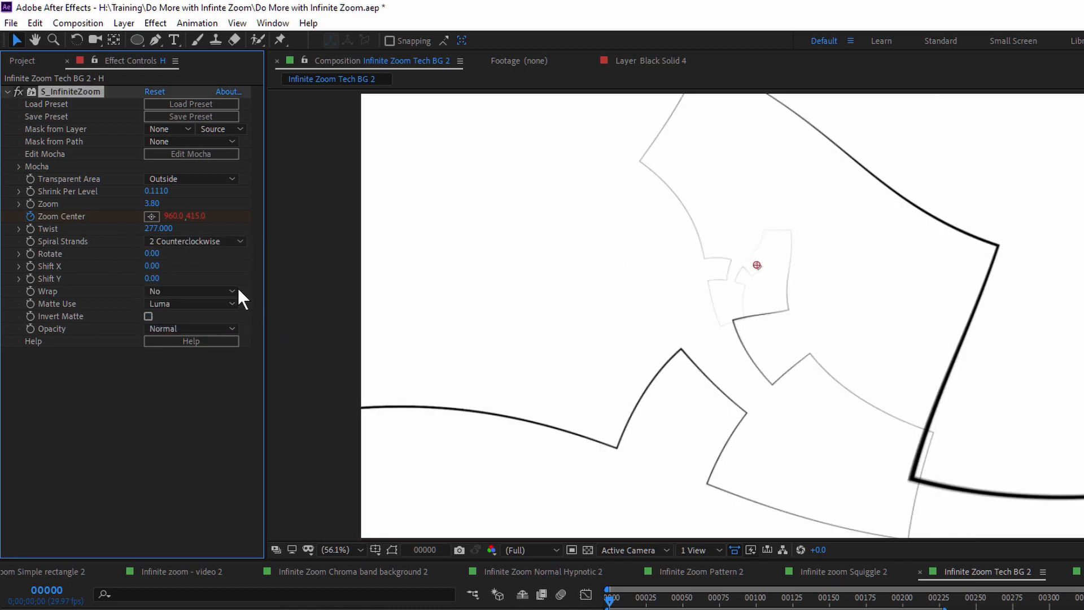
pyautogui.click(195, 240)
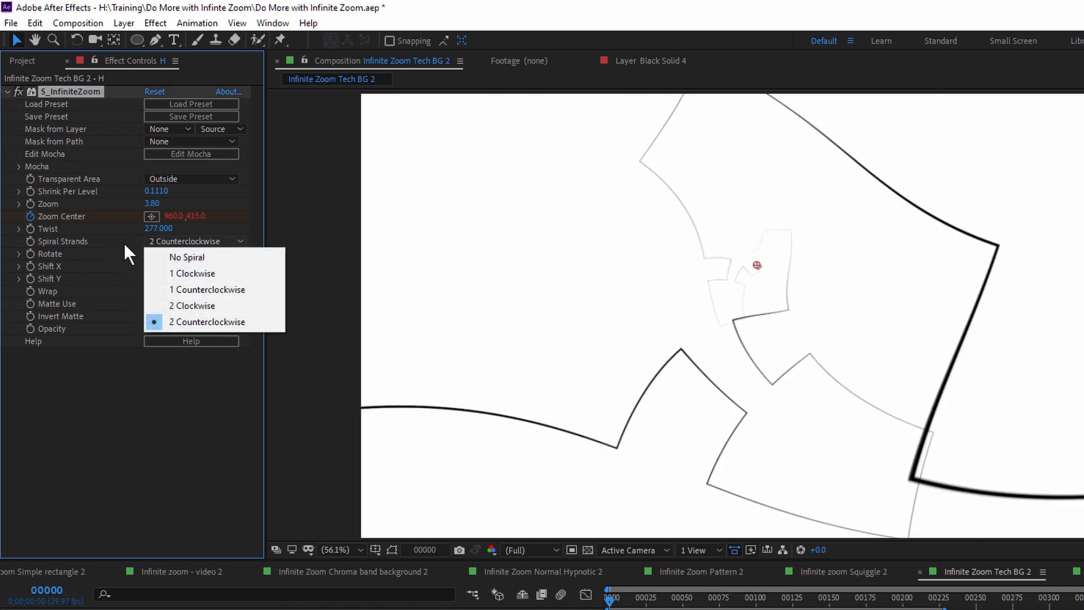
pyautogui.click(206, 322)
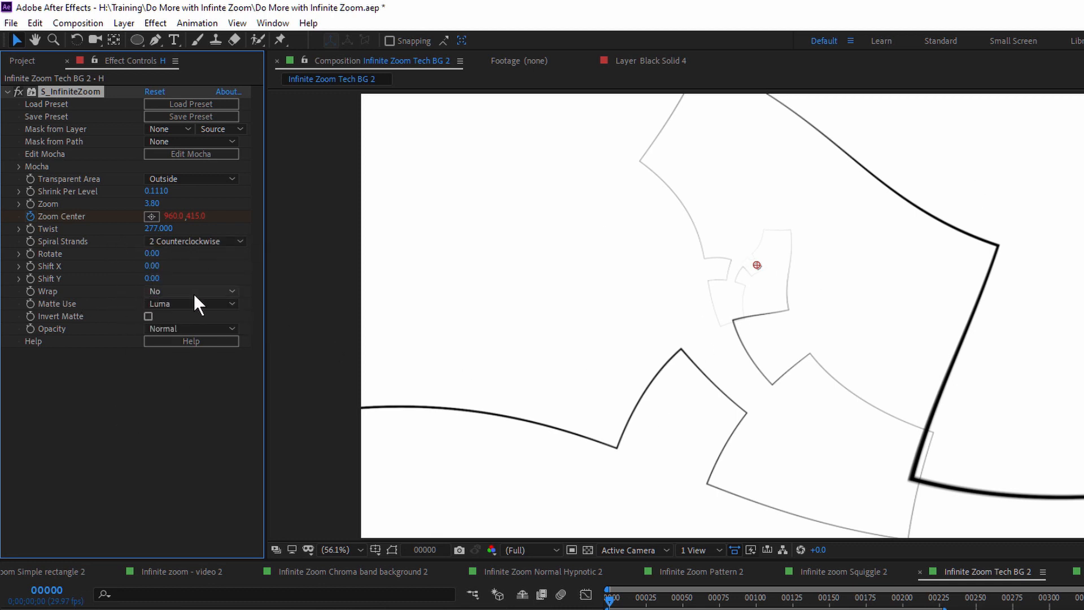
pyautogui.click(192, 290)
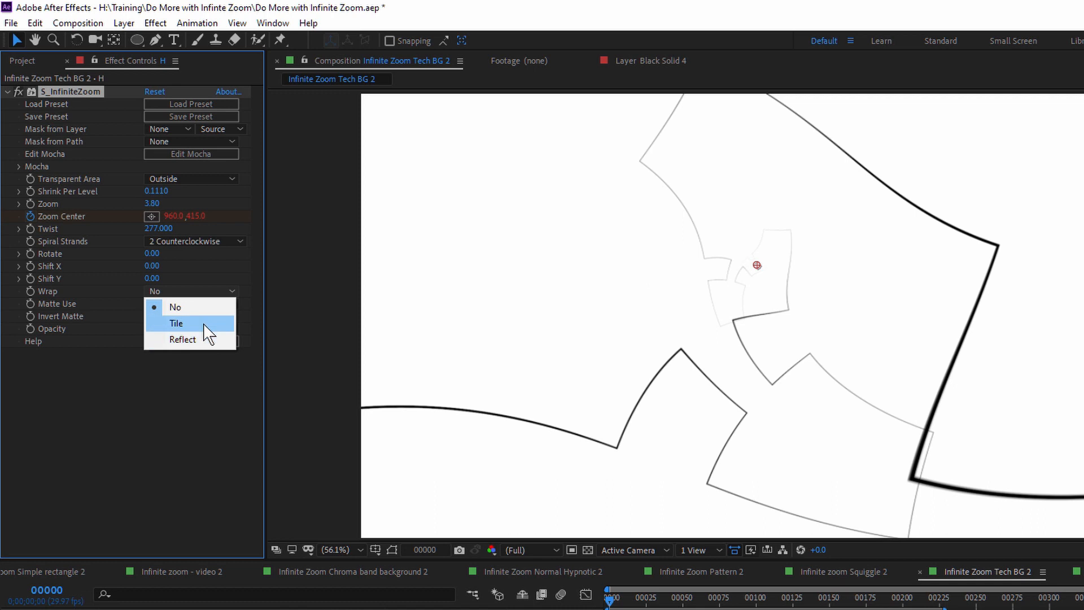
pyautogui.click(176, 323)
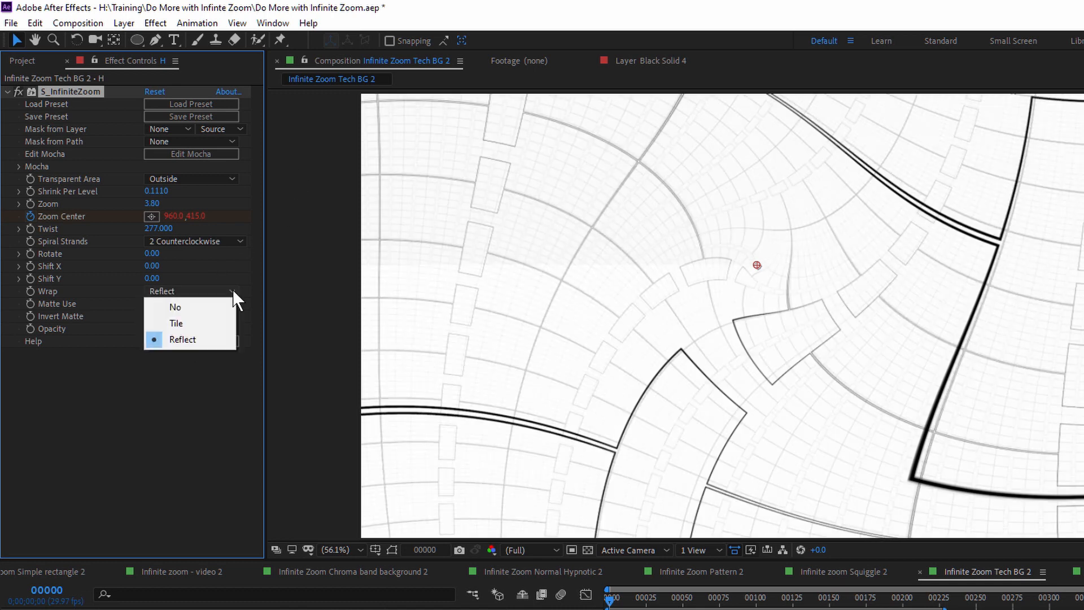
pyautogui.moveTo(176, 323)
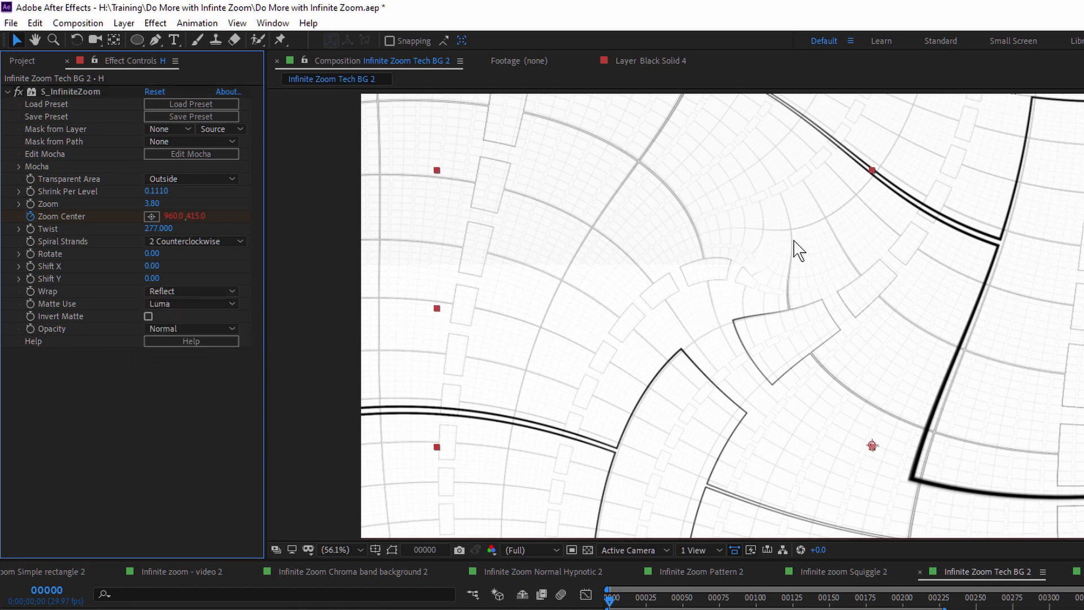
pyautogui.click(190, 290)
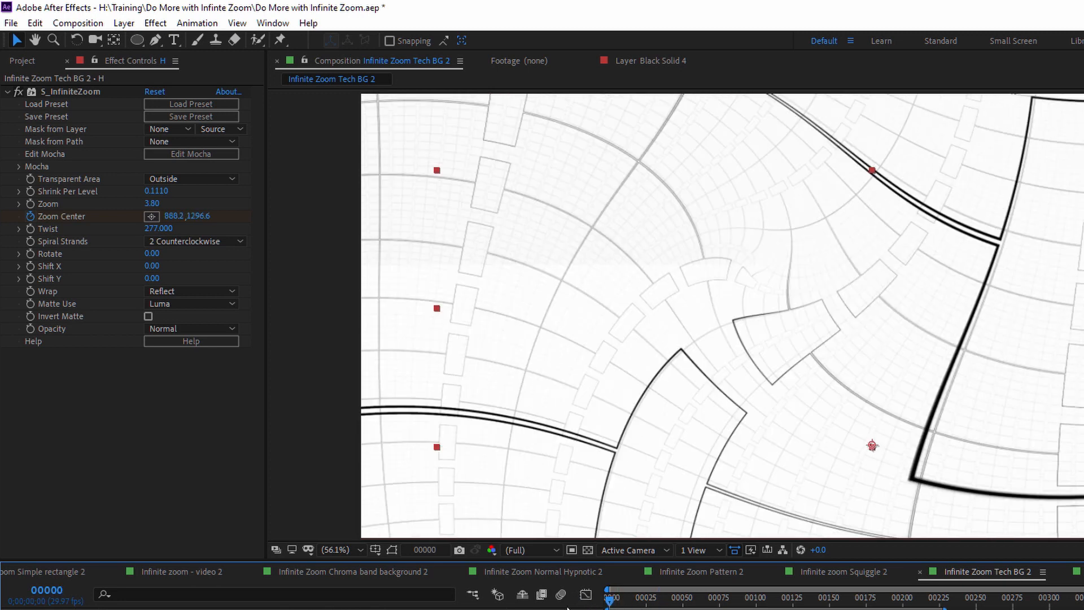
# - Preview the flyover and drag Shrink Per Level down to 0.0780 on the H layer
pyautogui.click(723, 597)
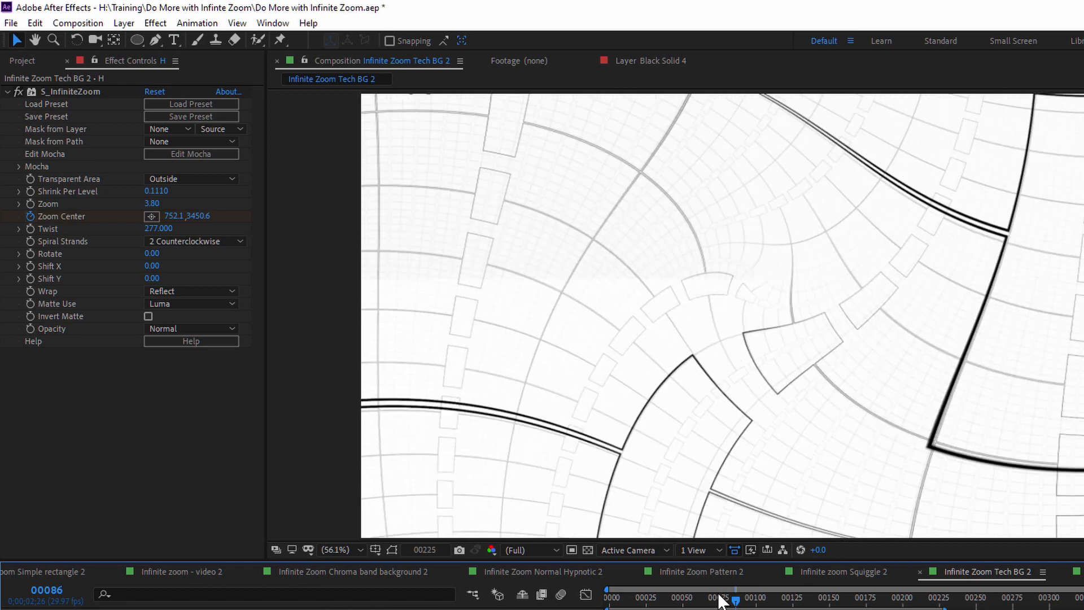
pyautogui.click(722, 591)
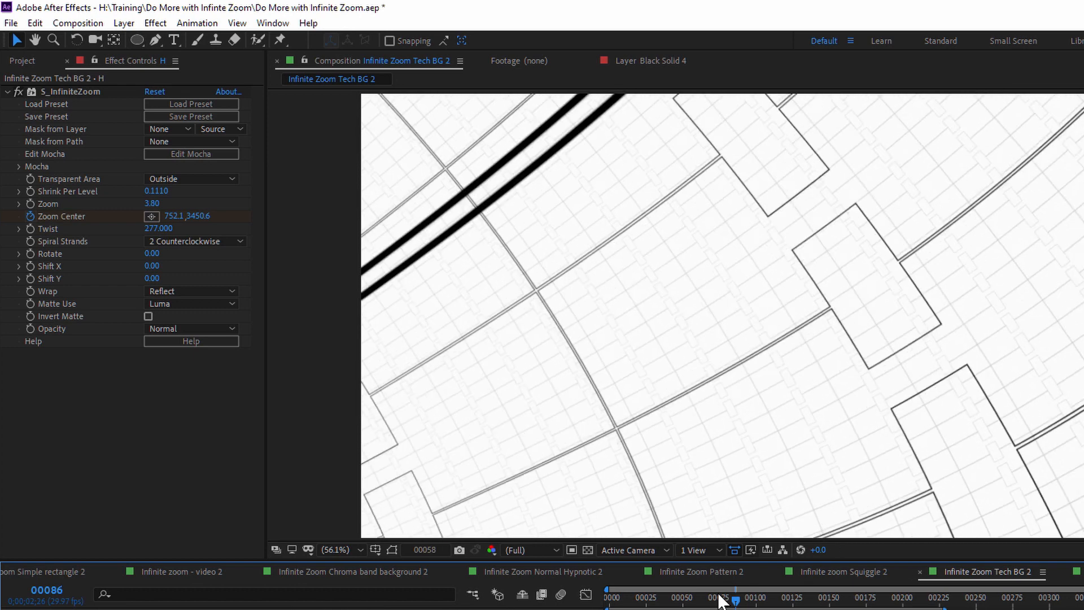
pyautogui.moveTo(730, 596); pyautogui.dragTo(725, 596)
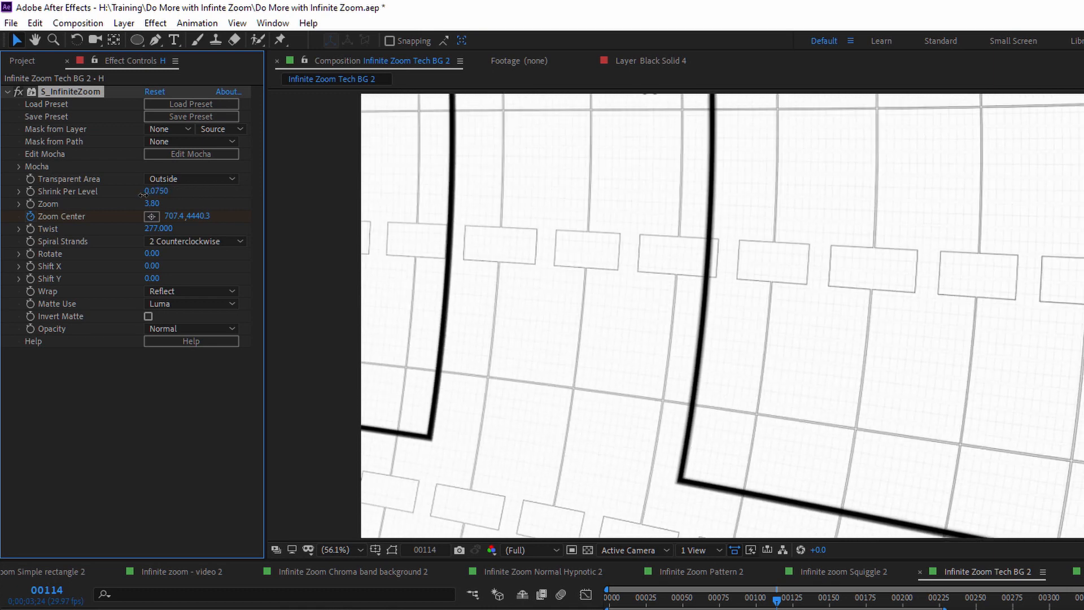
pyautogui.moveTo(780, 596); pyautogui.dragTo(729, 596)
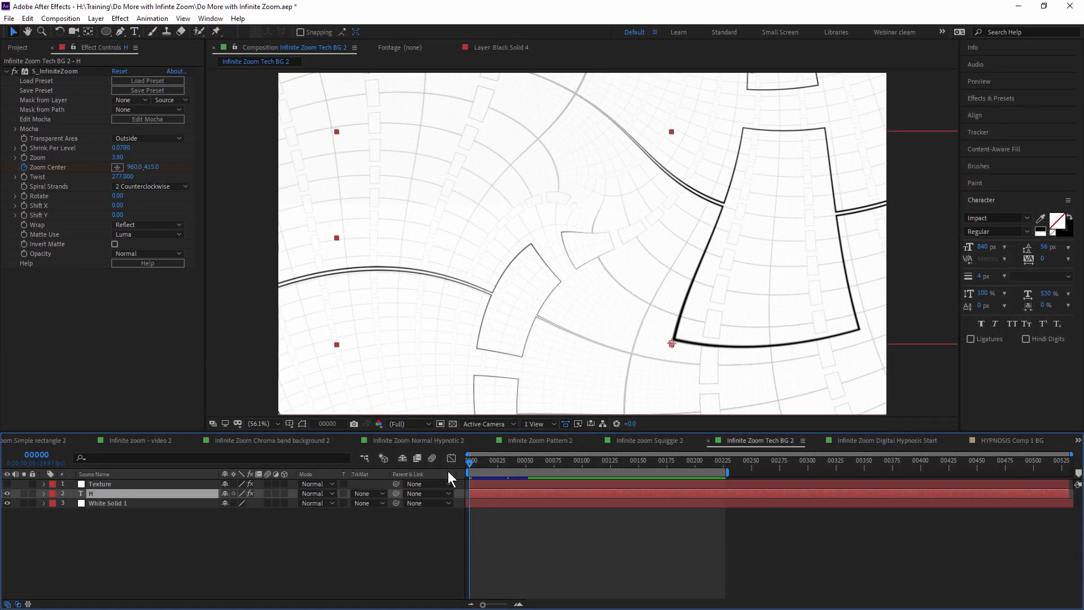
pyautogui.moveTo(846, 142)
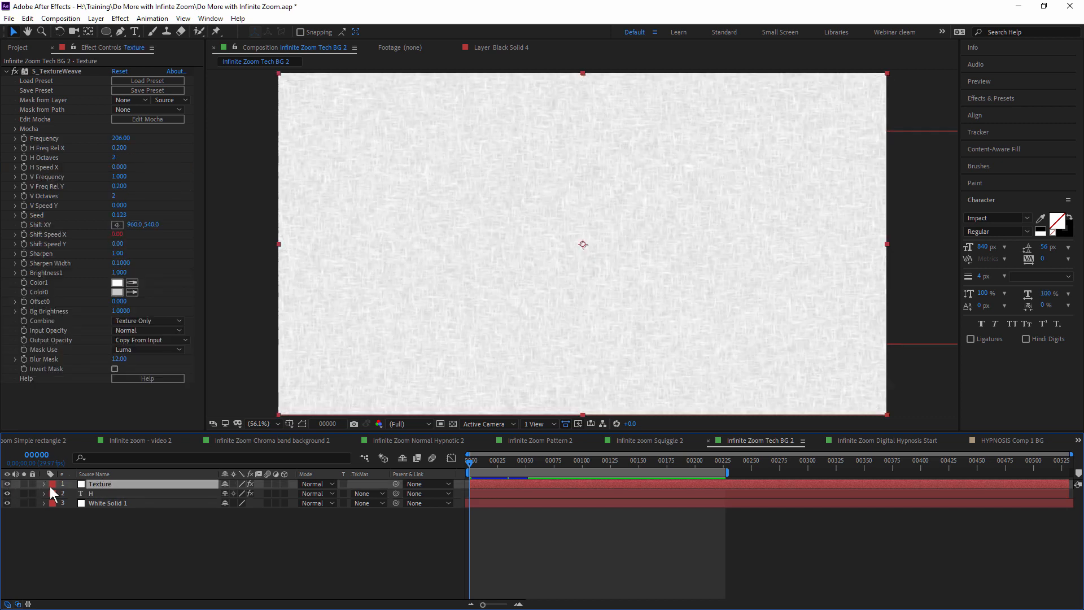
# - Set the H layer's track matte to Luma Matte "Texture" for grainy pattern lines
pyautogui.click(477, 459)
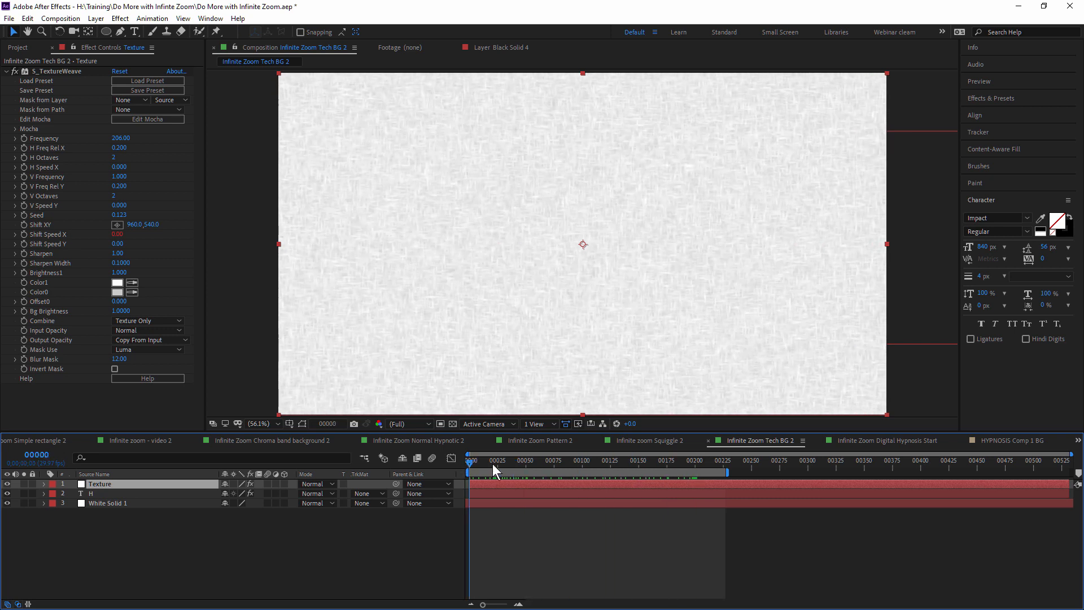
pyautogui.click(637, 460)
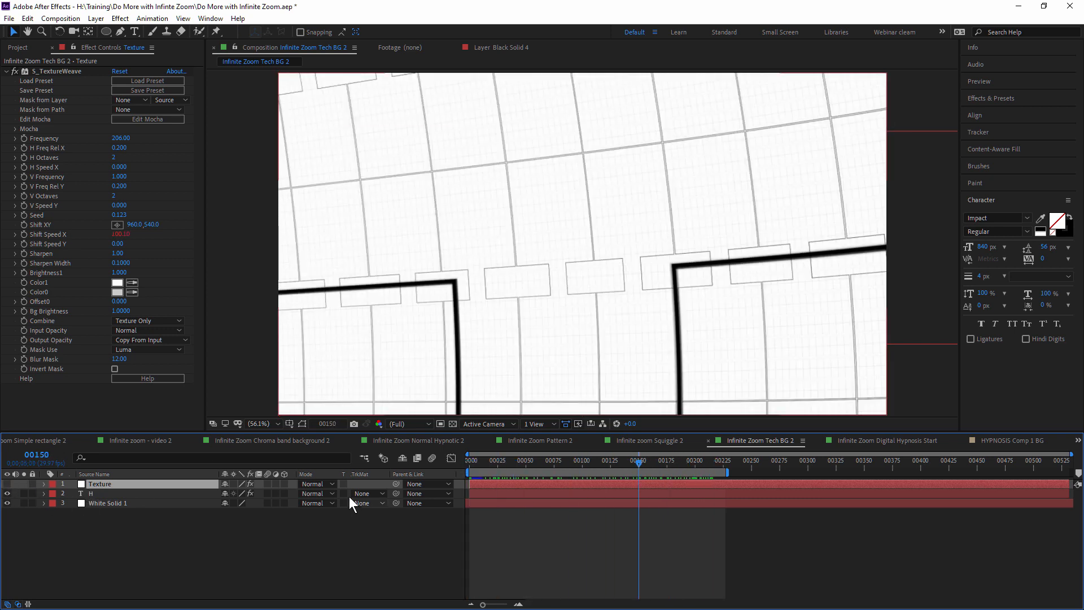
pyautogui.click(364, 483)
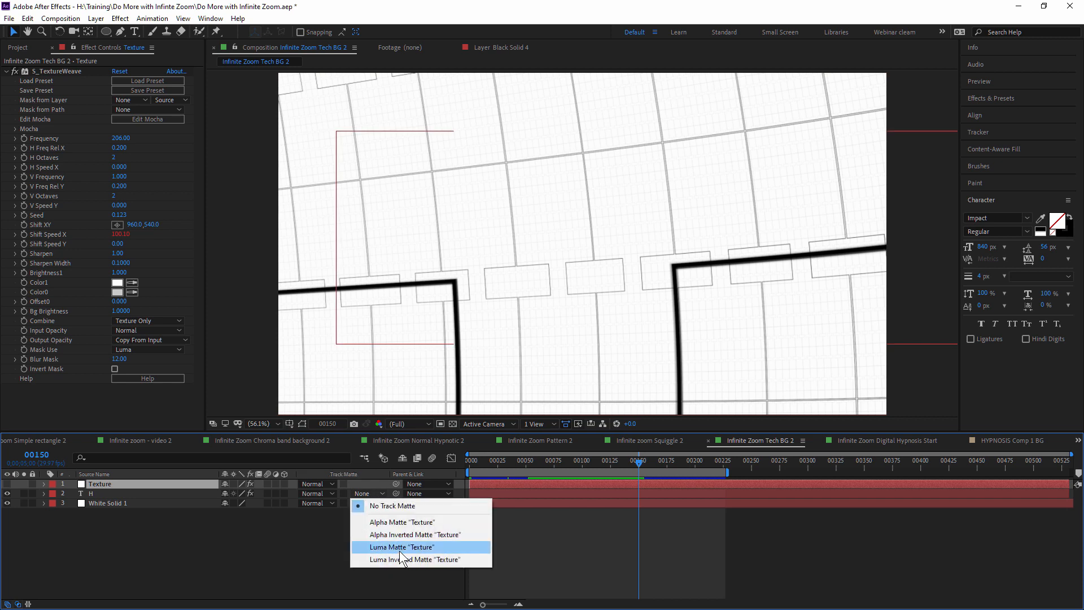
pyautogui.click(402, 546)
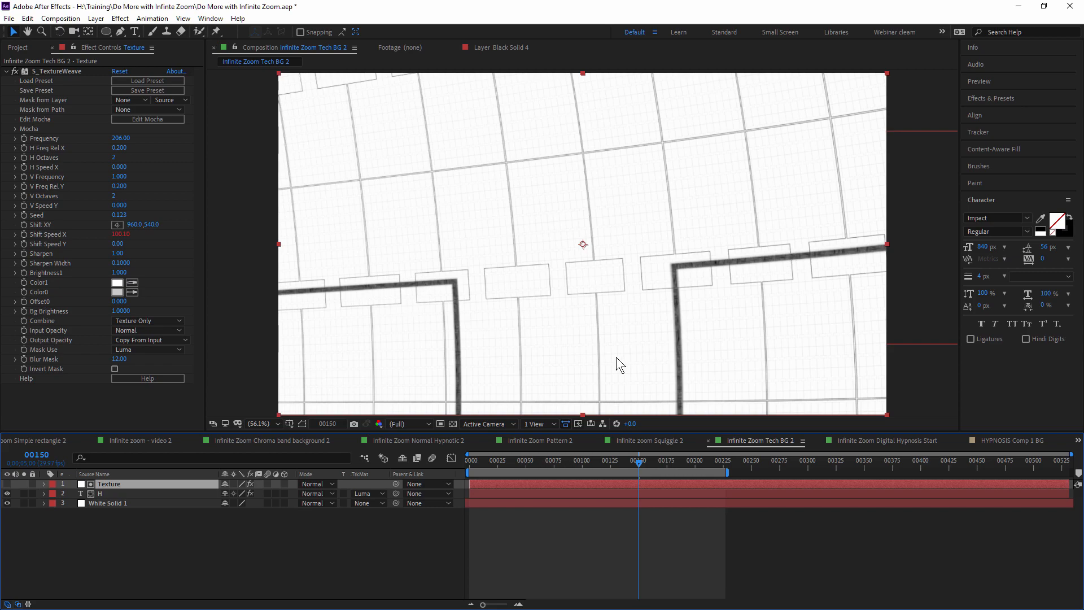
pyautogui.click(888, 440)
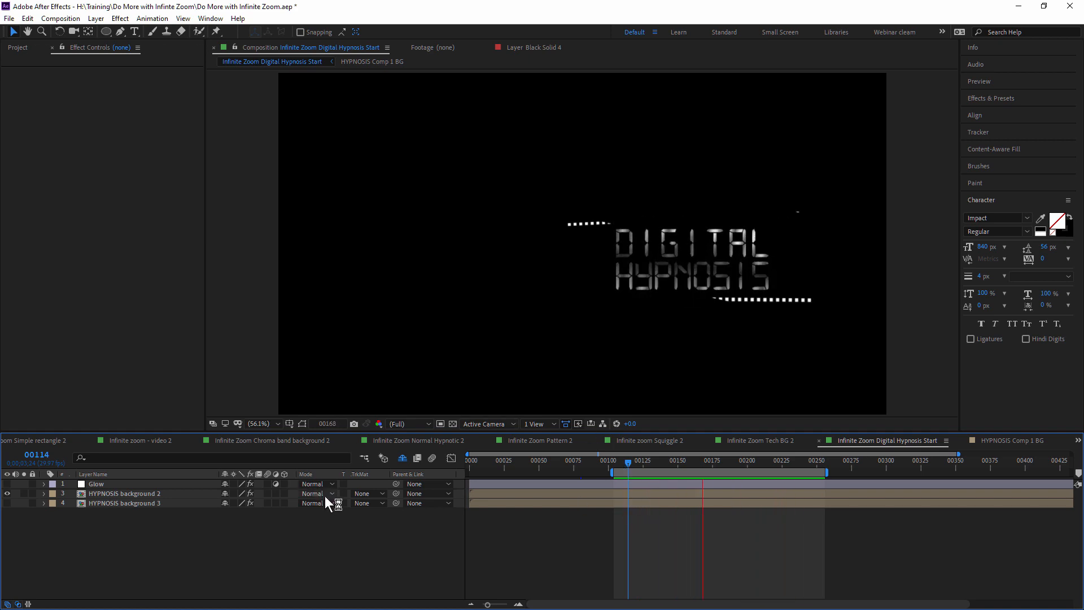
# - Select HYPNOSIS background 2 and scrub through the glowing cyan DIGITAL HYPNOSIS text tunnel
pyautogui.click(124, 493)
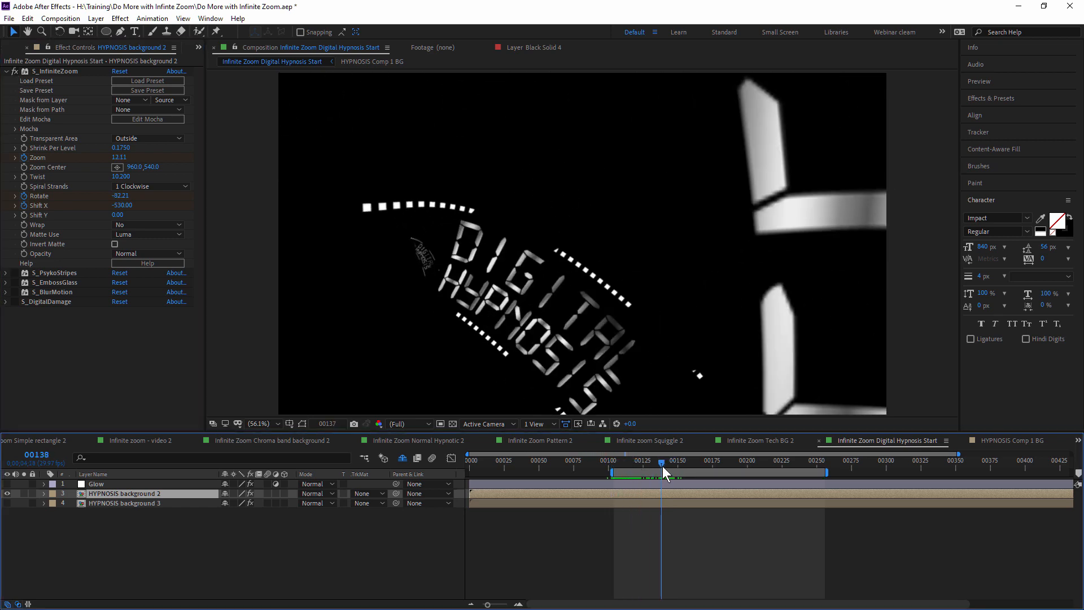
pyautogui.moveTo(664, 472); pyautogui.dragTo(655, 472)
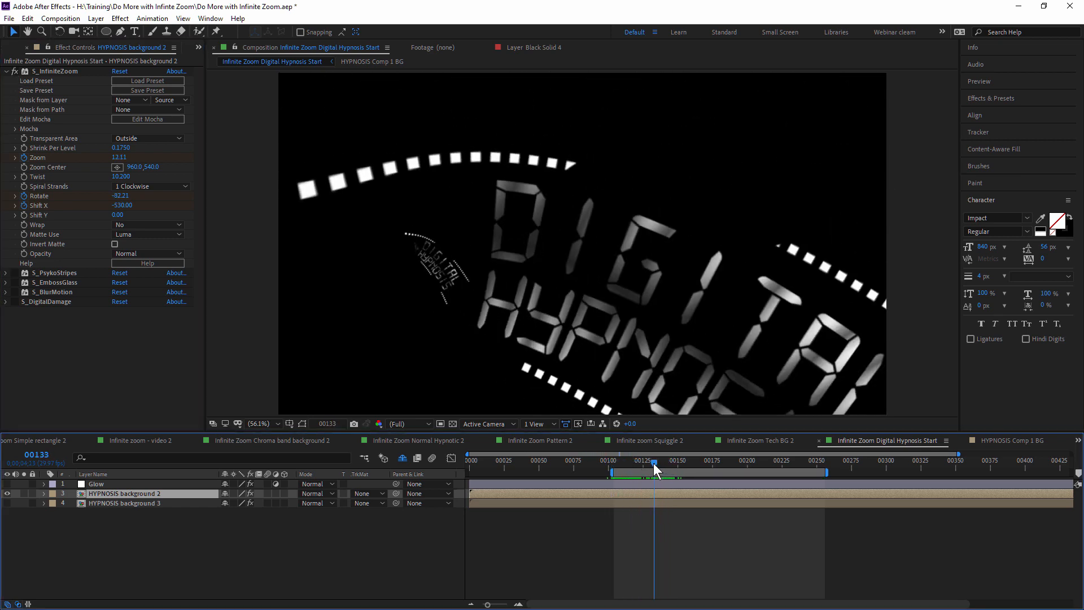
pyautogui.click(615, 460)
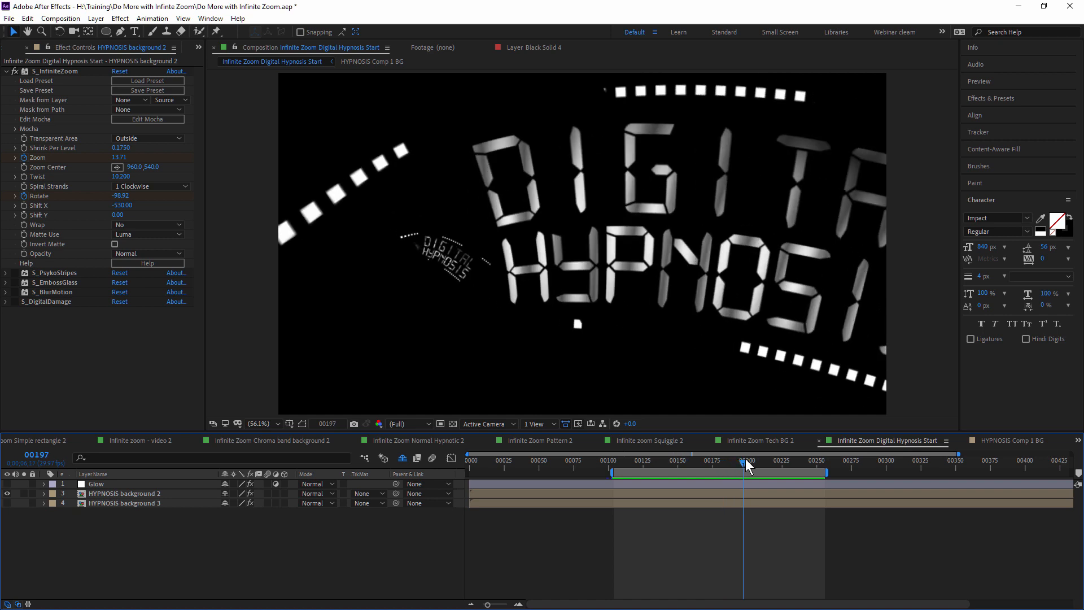
pyautogui.moveTo(745, 468); pyautogui.dragTo(769, 469)
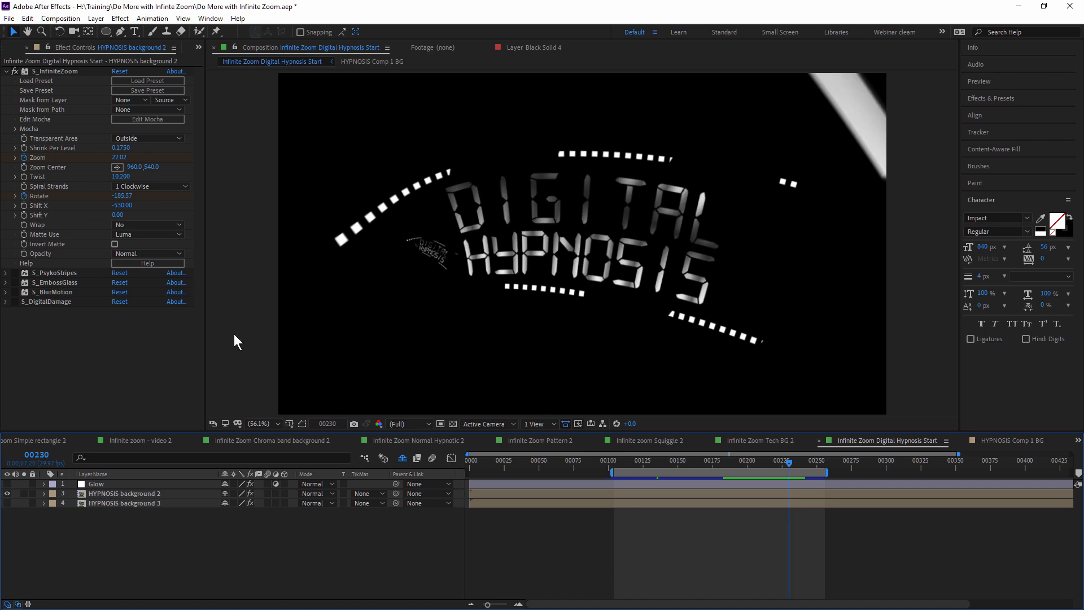
pyautogui.moveTo(67, 251)
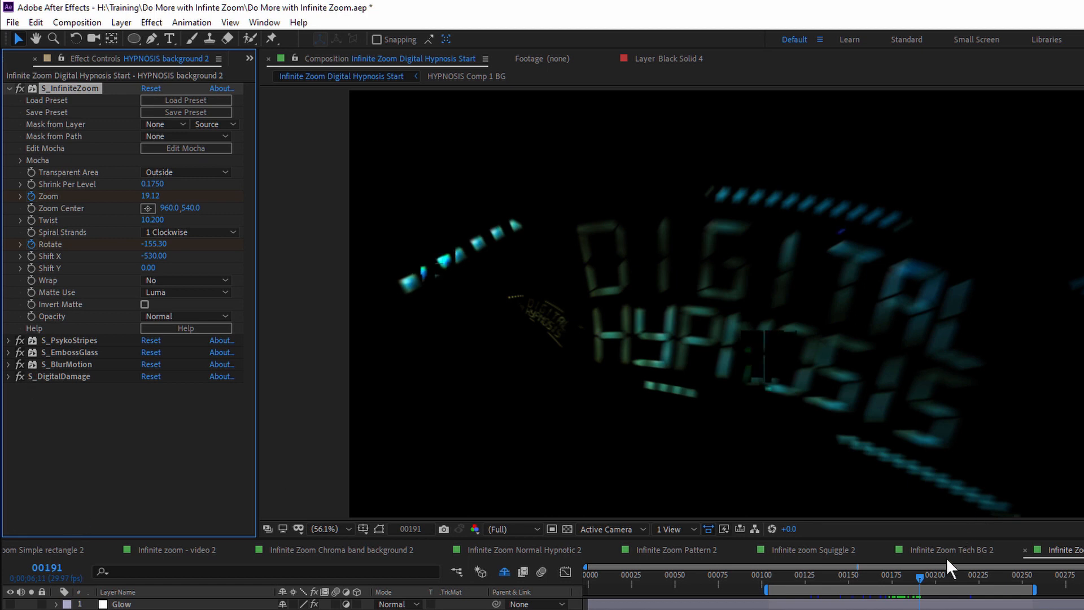
pyautogui.moveTo(929, 588); pyautogui.dragTo(885, 587)
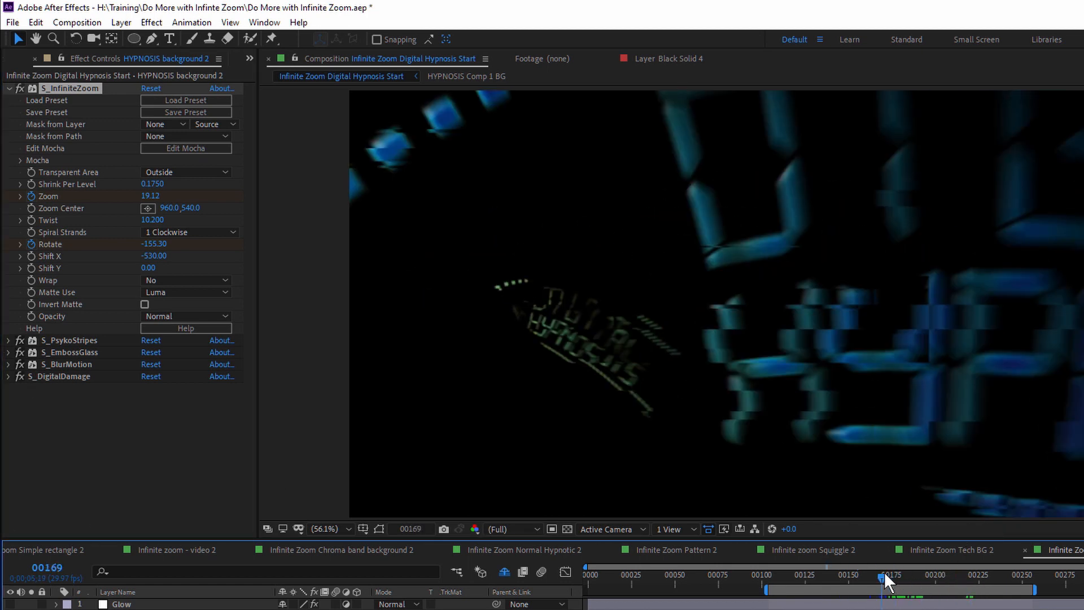
pyautogui.moveTo(887, 575); pyautogui.dragTo(932, 575)
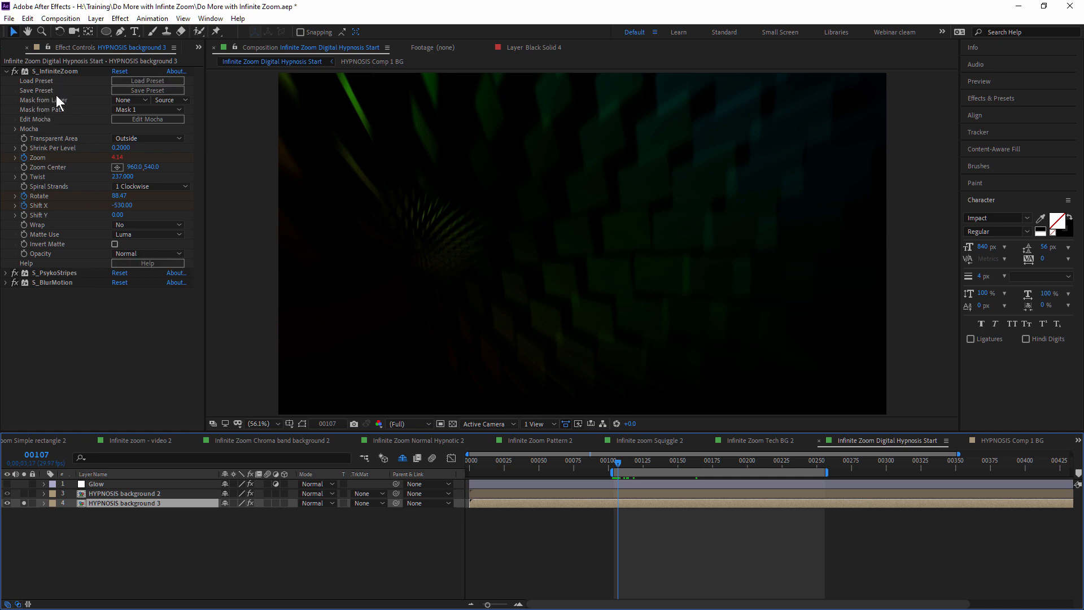
pyautogui.moveTo(71, 244)
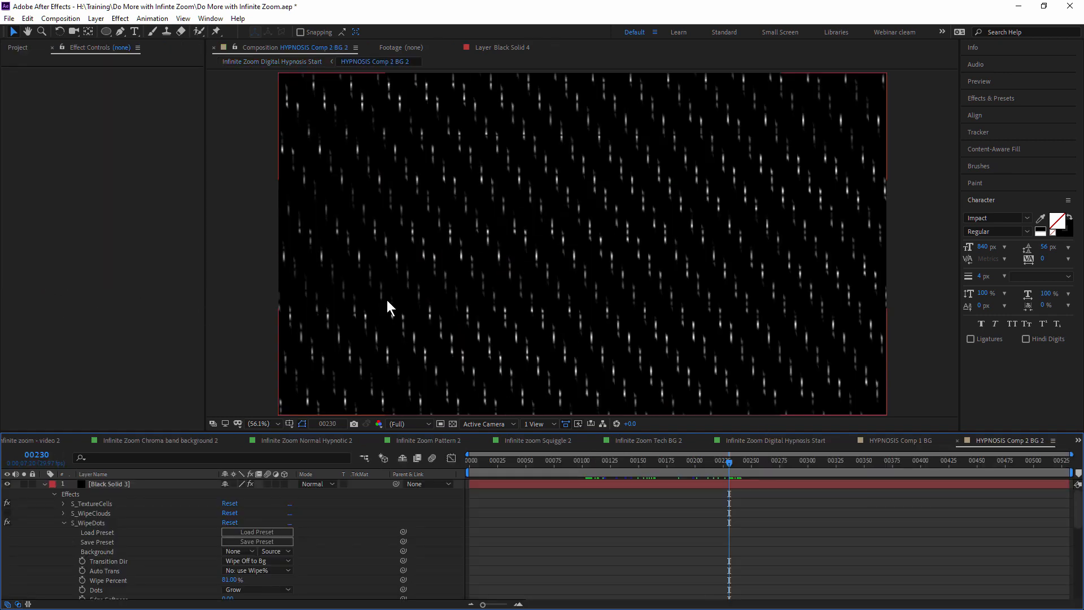
# - Select Black Solid 3's S_TextureCells and scrub the streaking white cell pattern over time
pyautogui.click(587, 460)
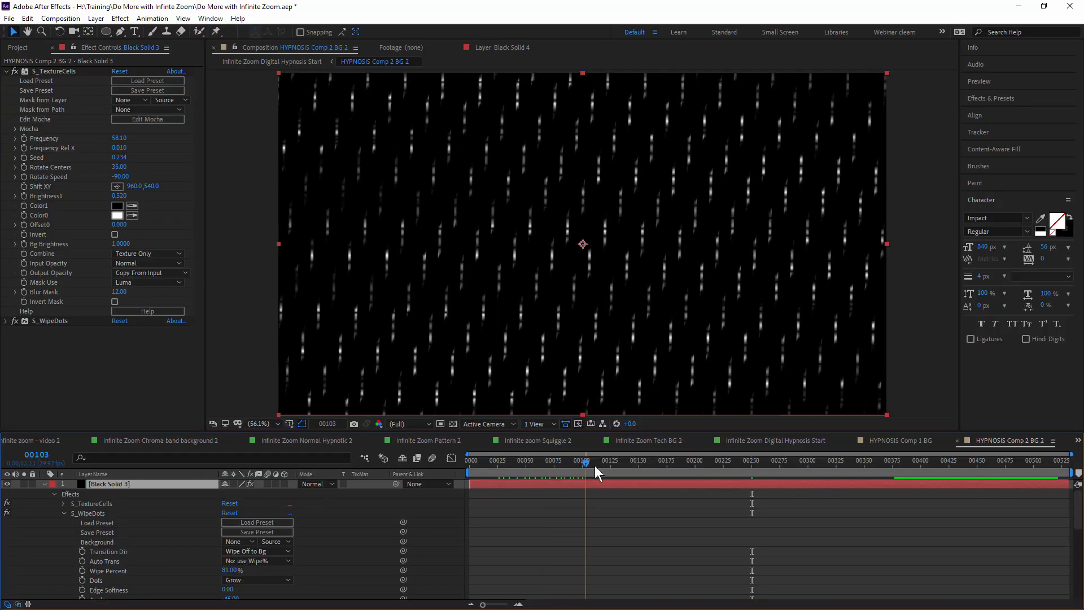
pyautogui.moveTo(584, 472); pyautogui.dragTo(752, 472)
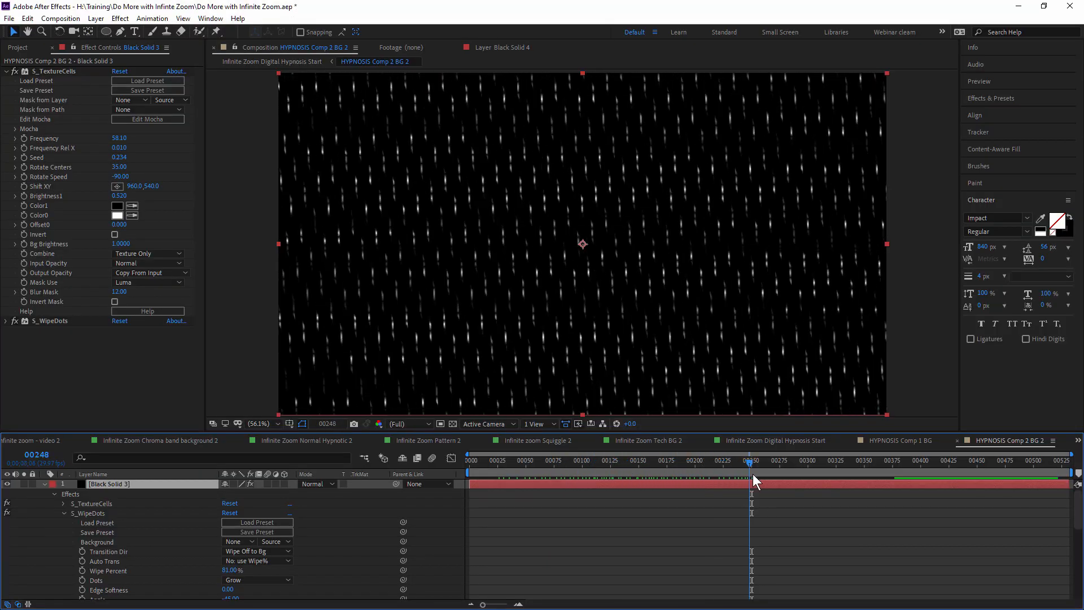
pyautogui.click(774, 440)
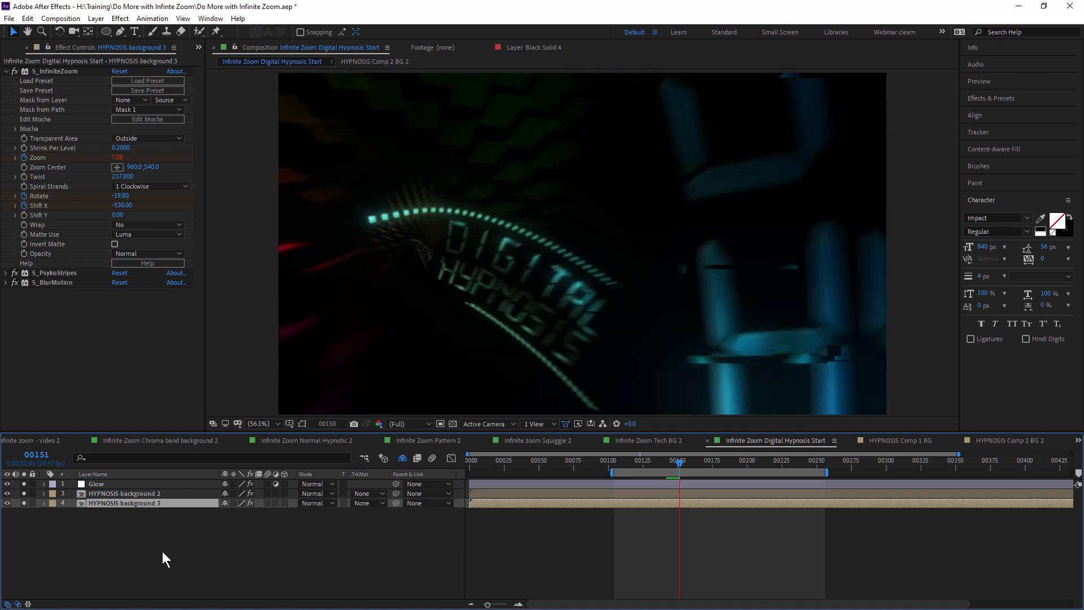
# - Return to the Digital Hypnosis Start composition showing the cyan glowing DIGITAL HYPNOSIS text tunnel
pyautogui.click(687, 459)
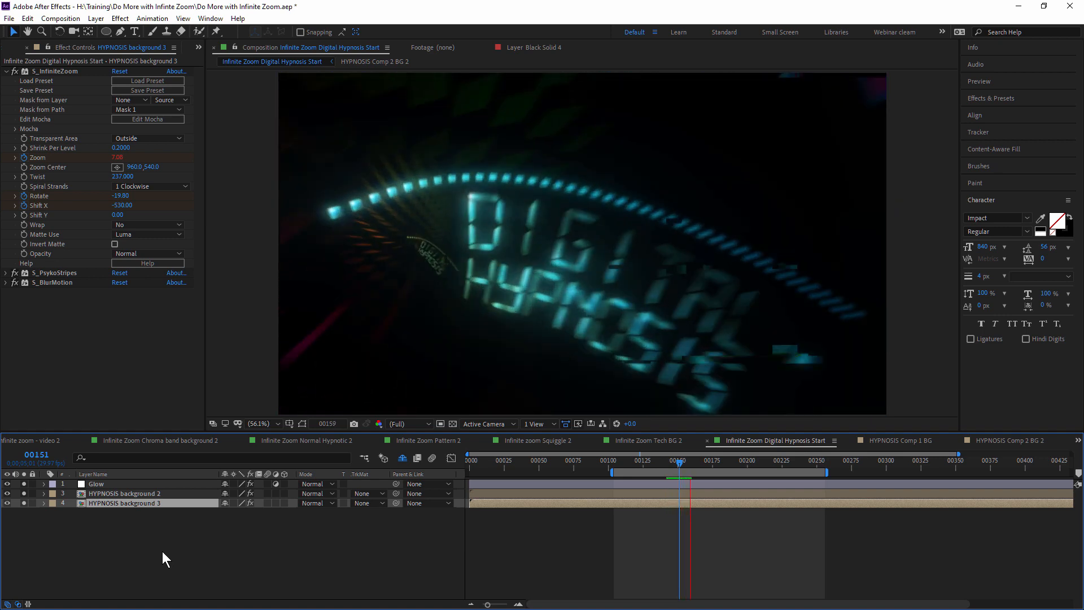